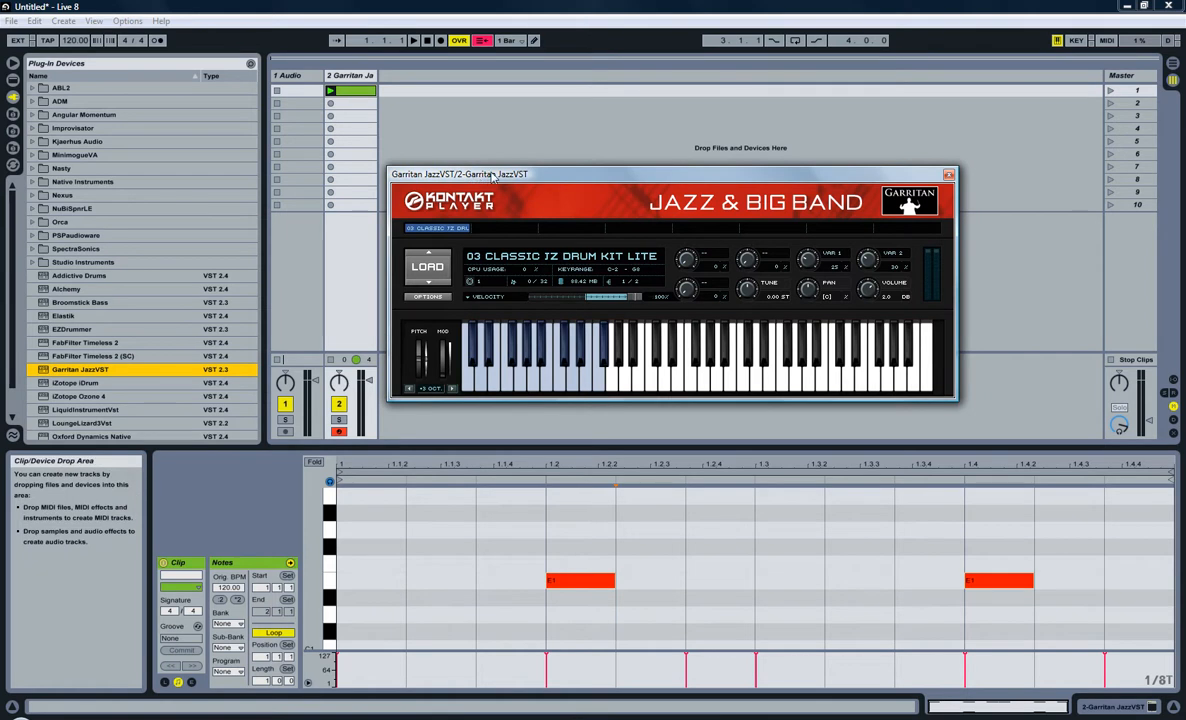
mouse_move(512, 180)
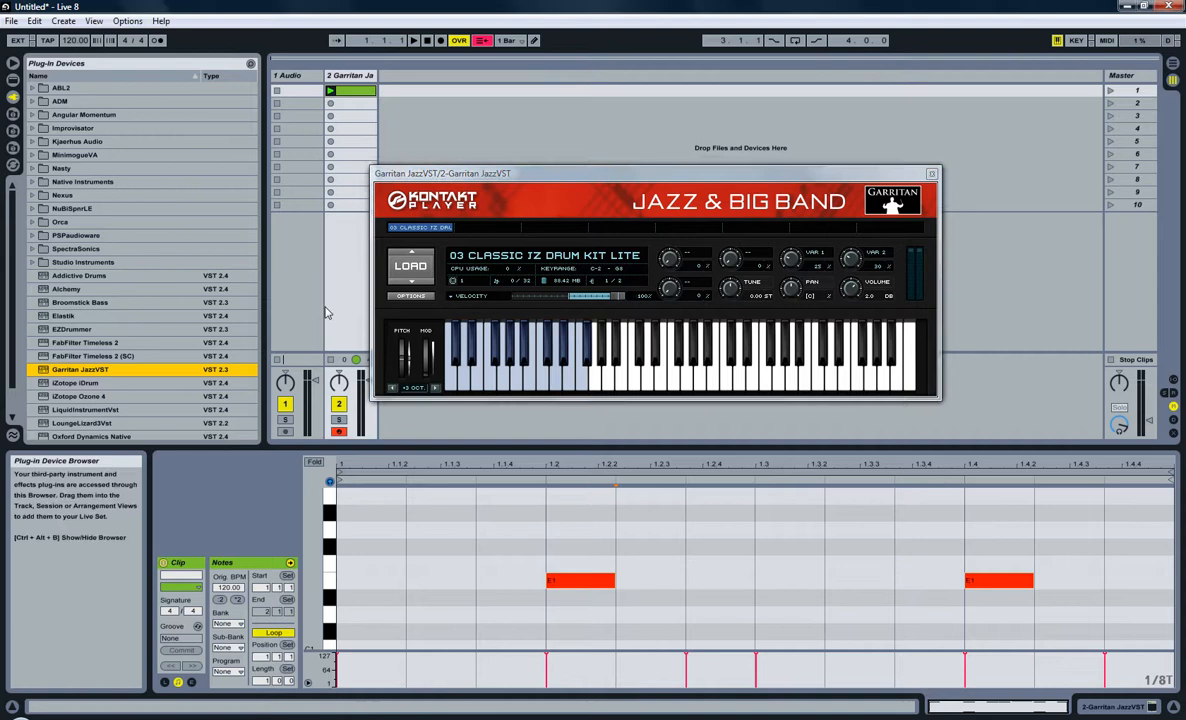
mouse_move(504, 272)
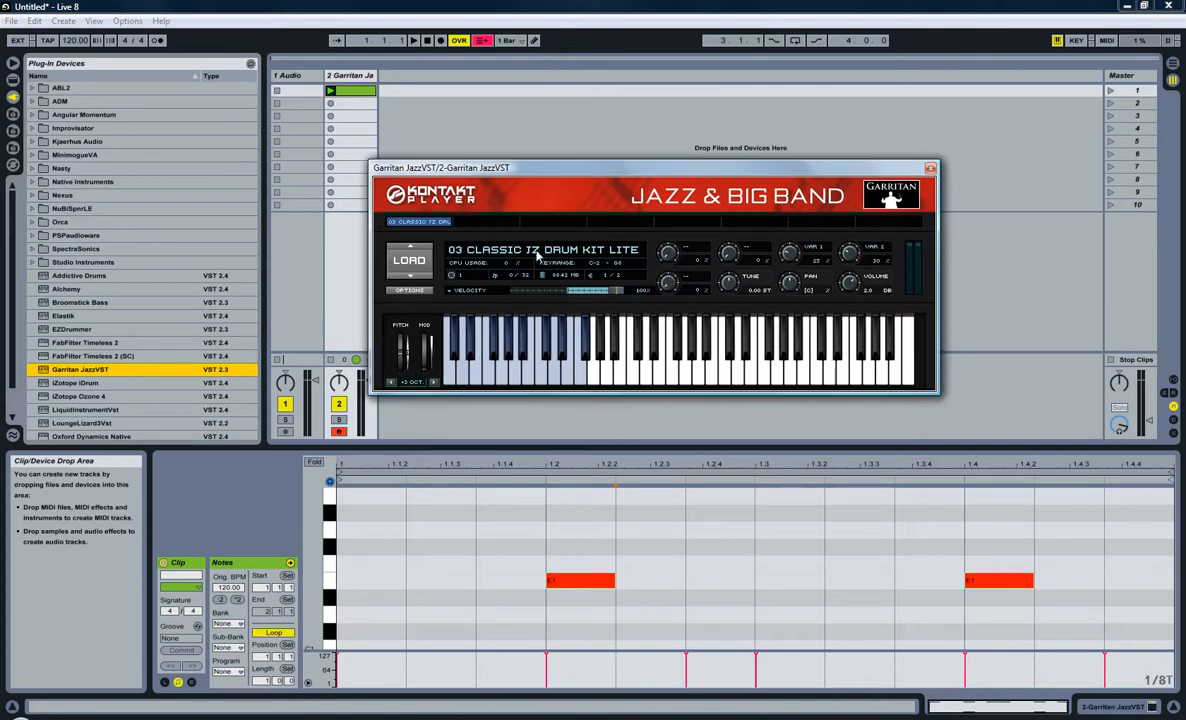
mouse_move(452, 384)
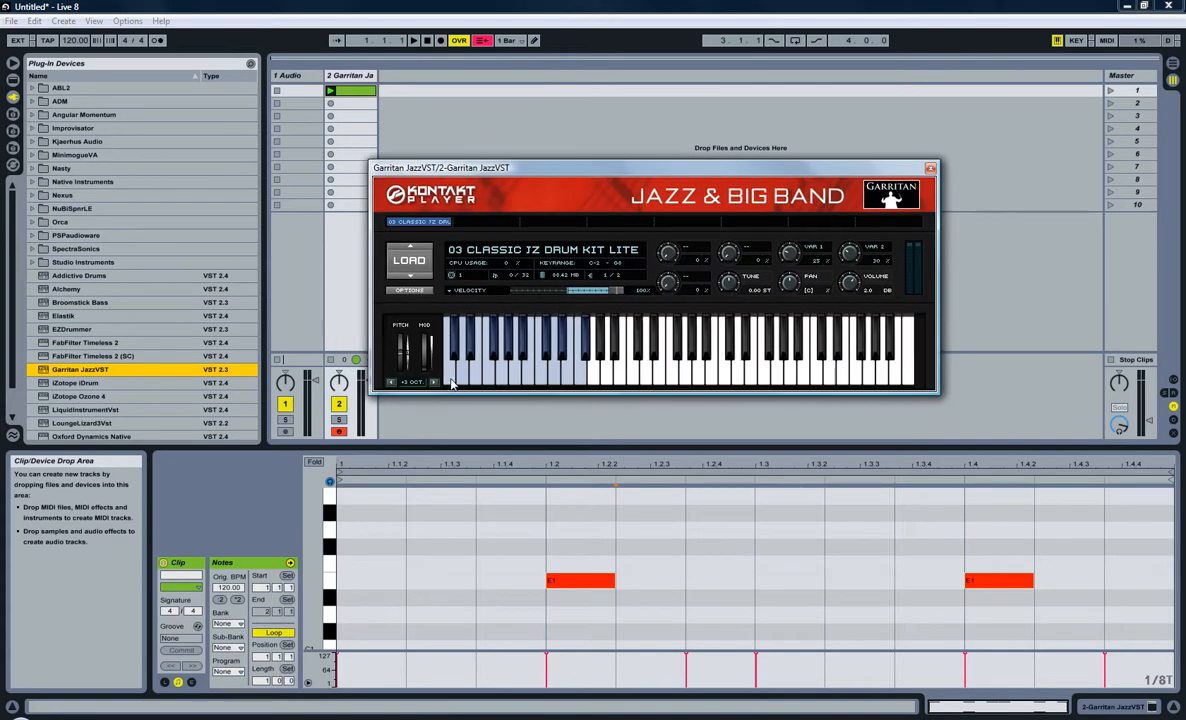
Step: Switch the browser to Live Devices and expand the Instruments folder
click(464, 364)
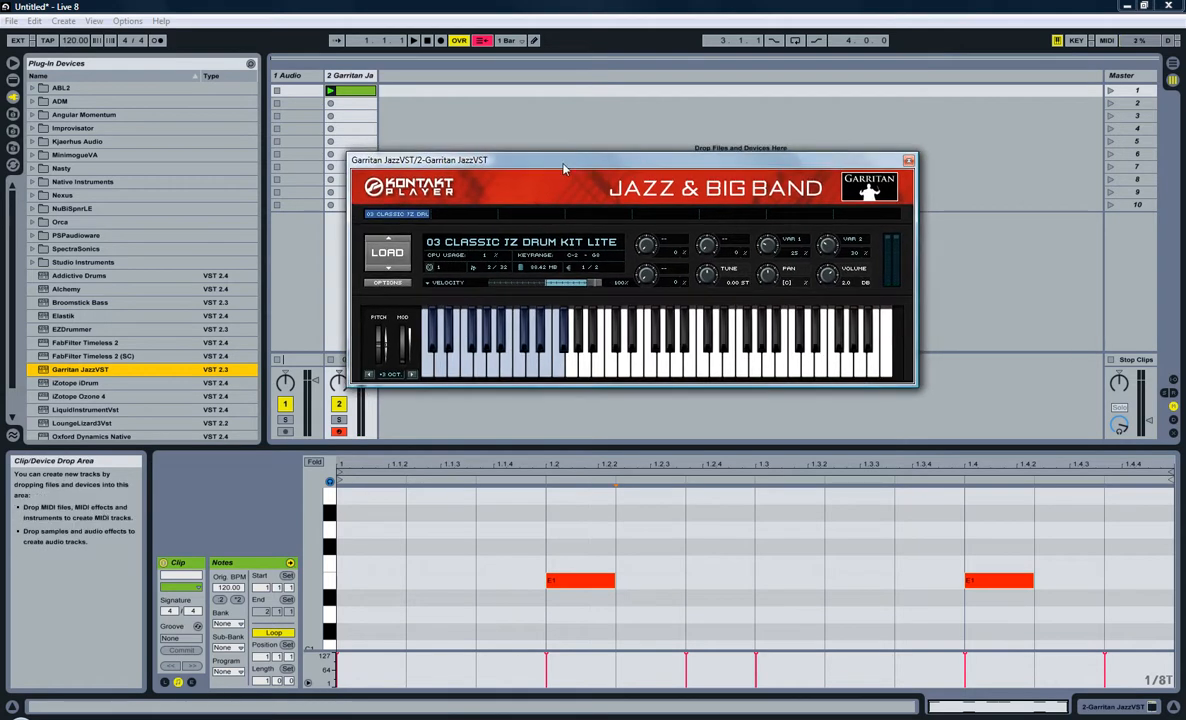
mouse_move(450, 296)
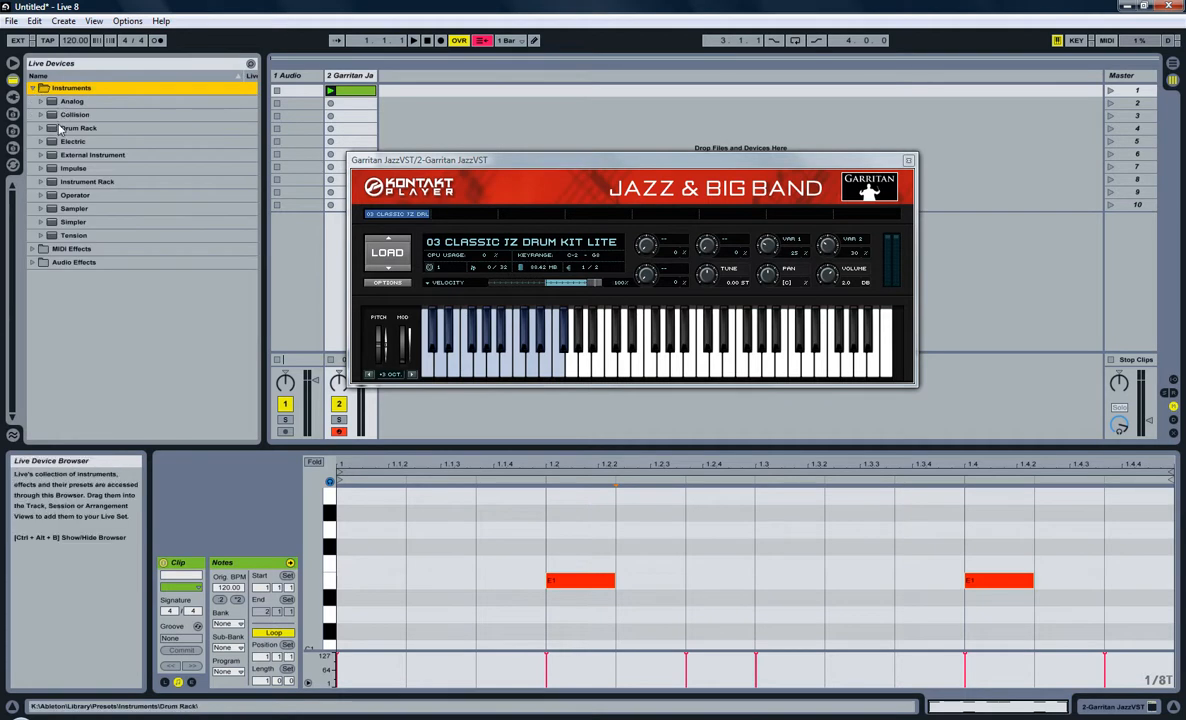
Step: Load the Kit-AmbientLoudPunchLite-Stick Drum Rack preset onto a new third MIDI track
click(40, 128)
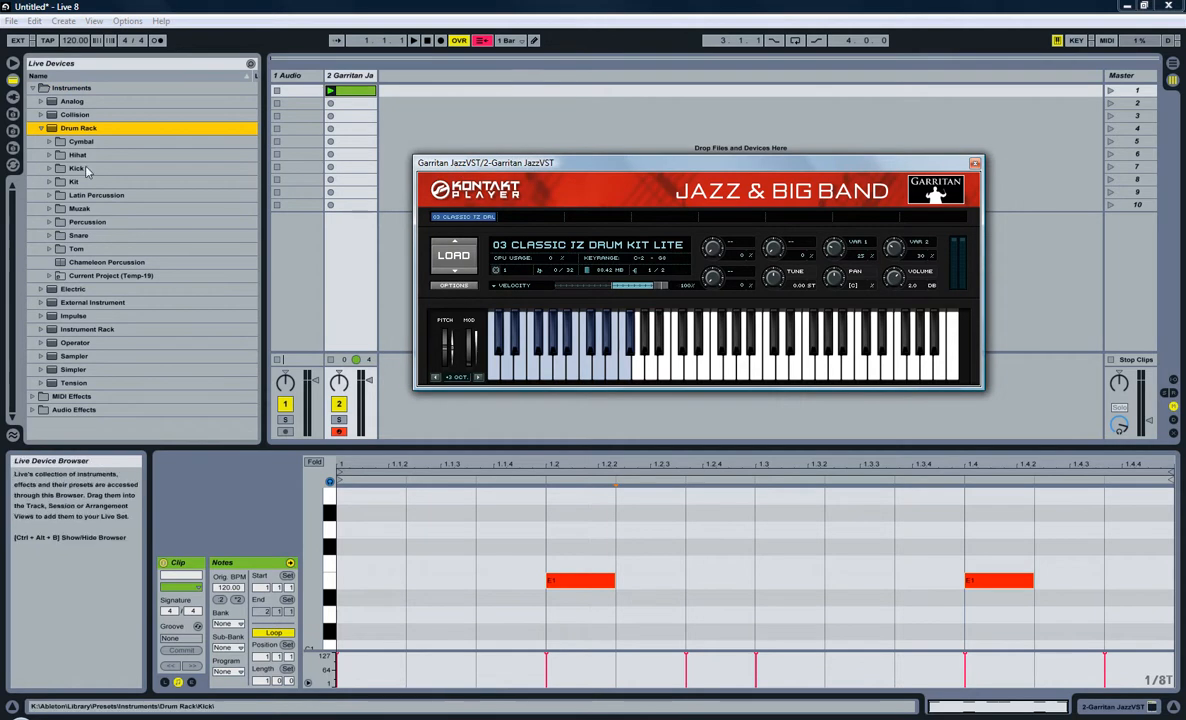
mouse_move(88, 222)
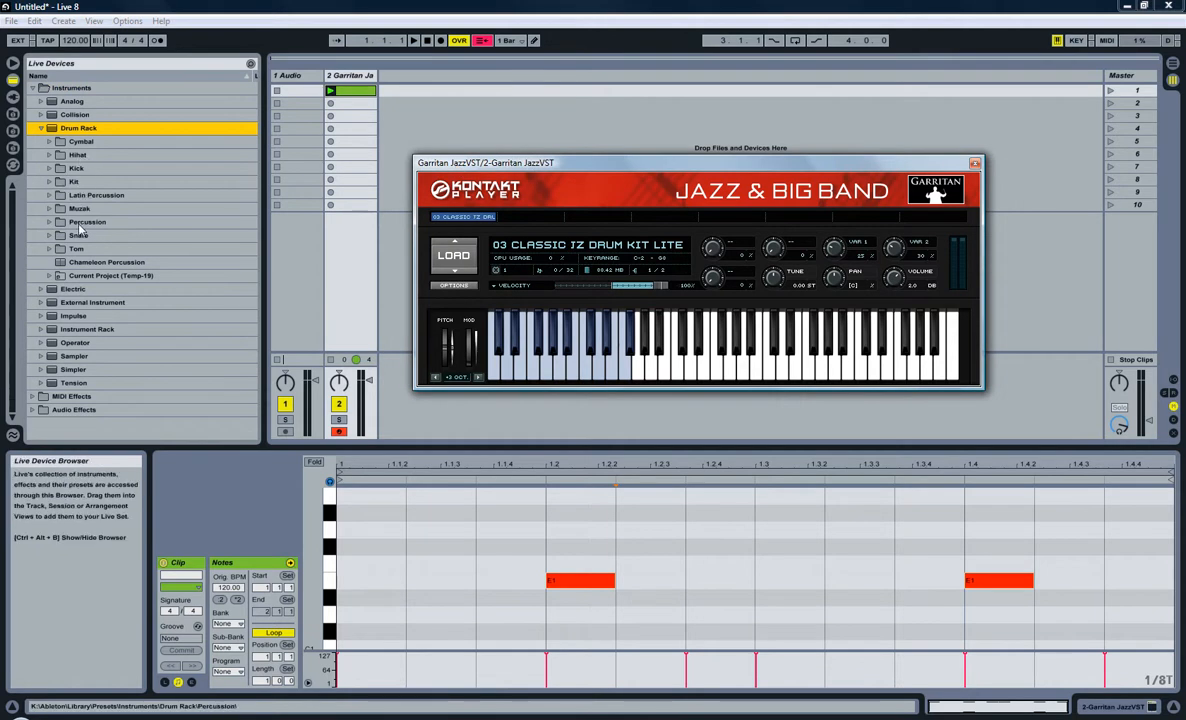
click(76, 168)
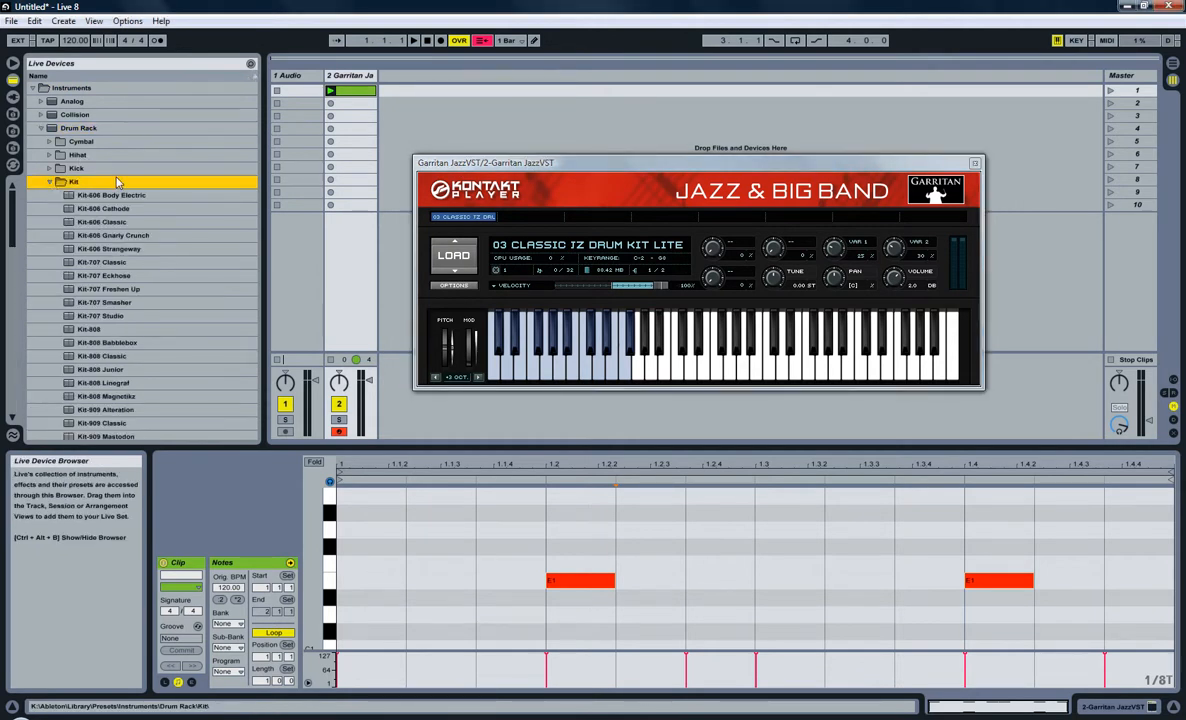
scroll(down, 3)
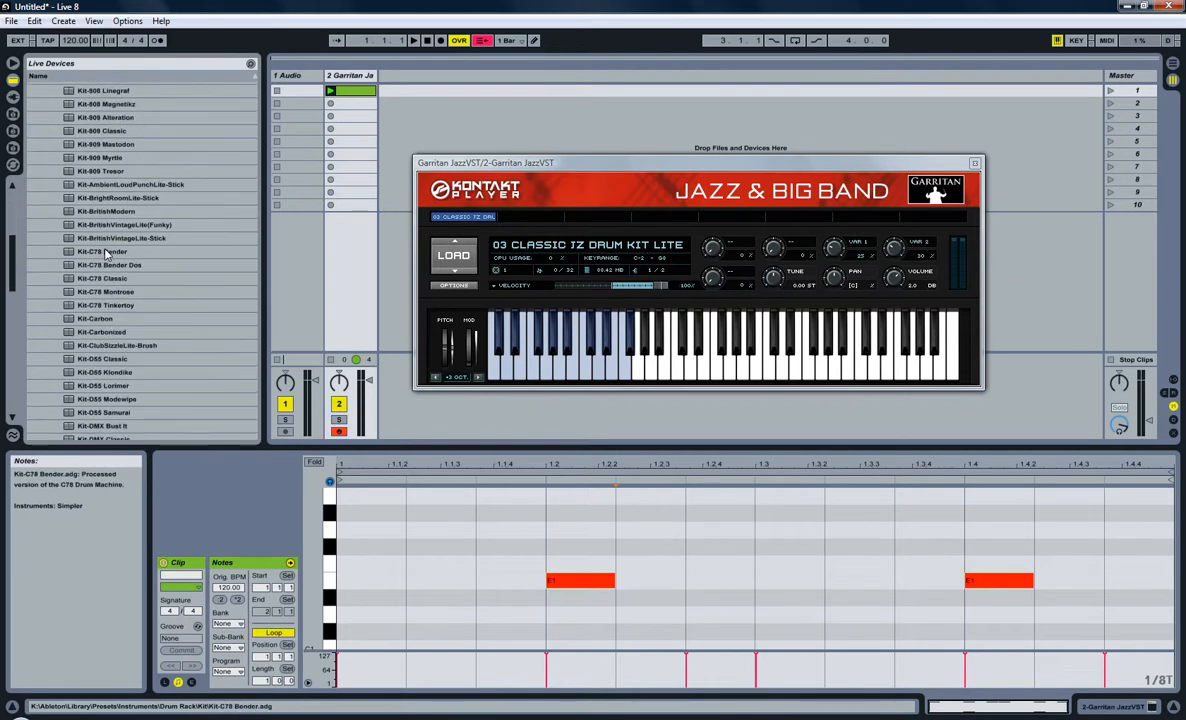
click(130, 184)
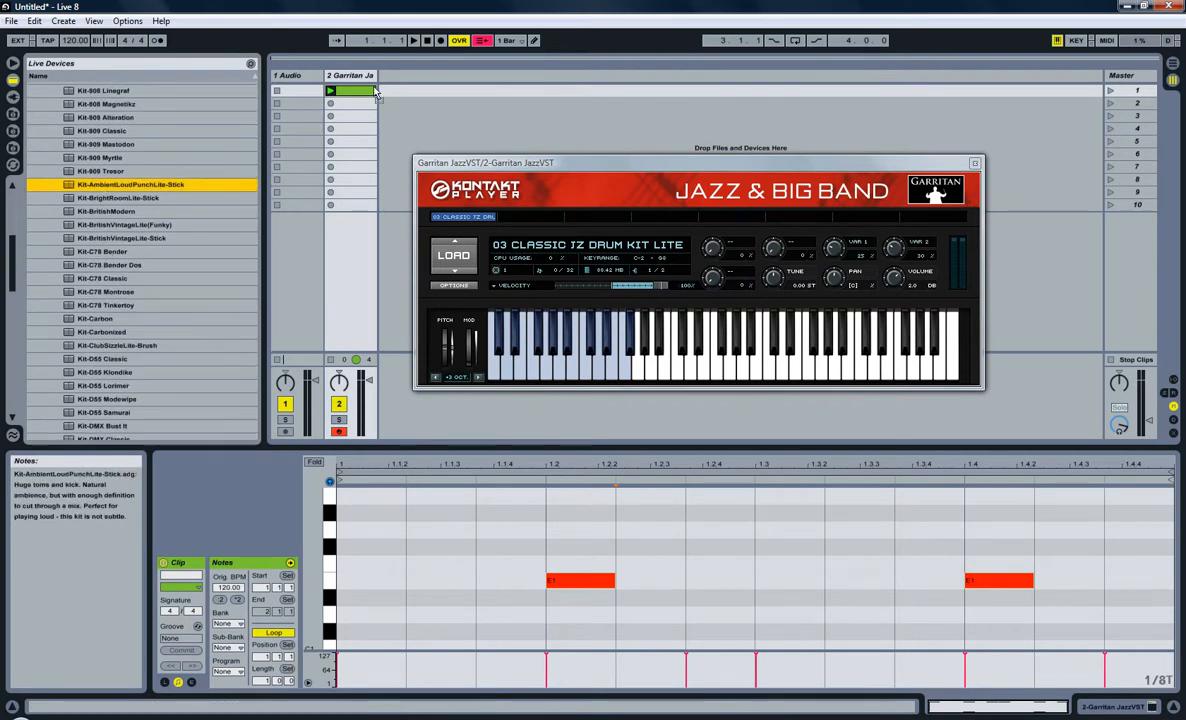
click(976, 162)
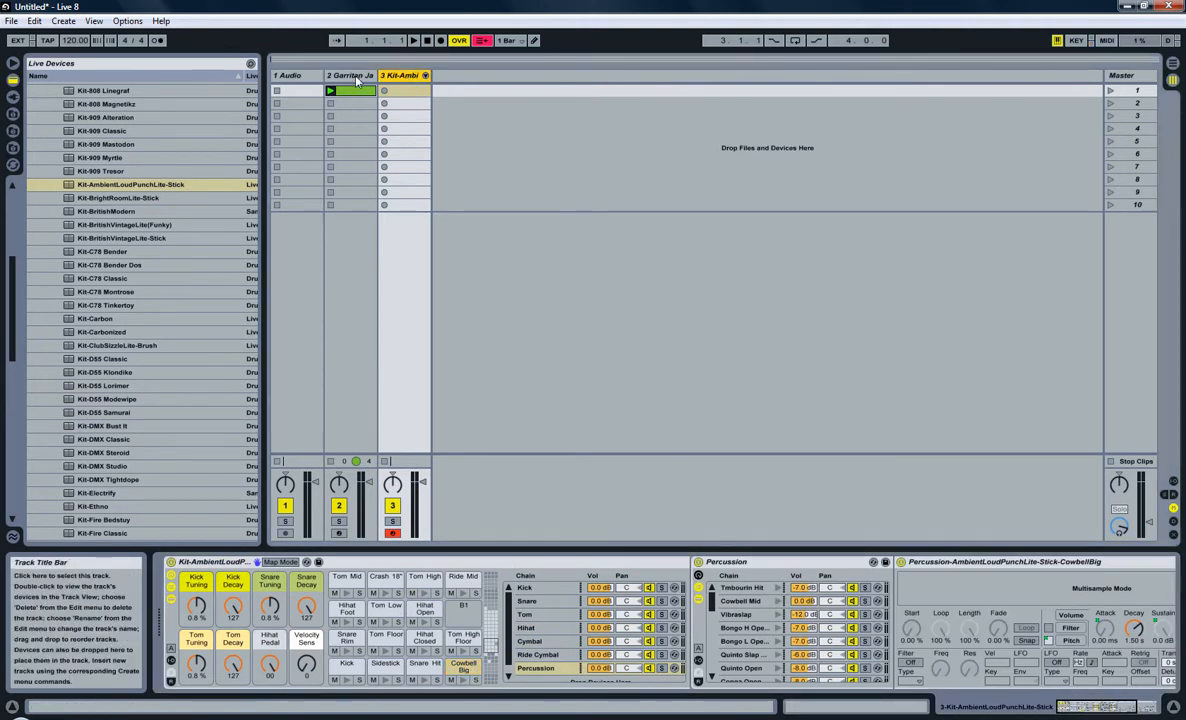
Step: Show the Garritan JazzVST clip's notes in the MIDI editor with the plugin window moved aside
click(352, 76)
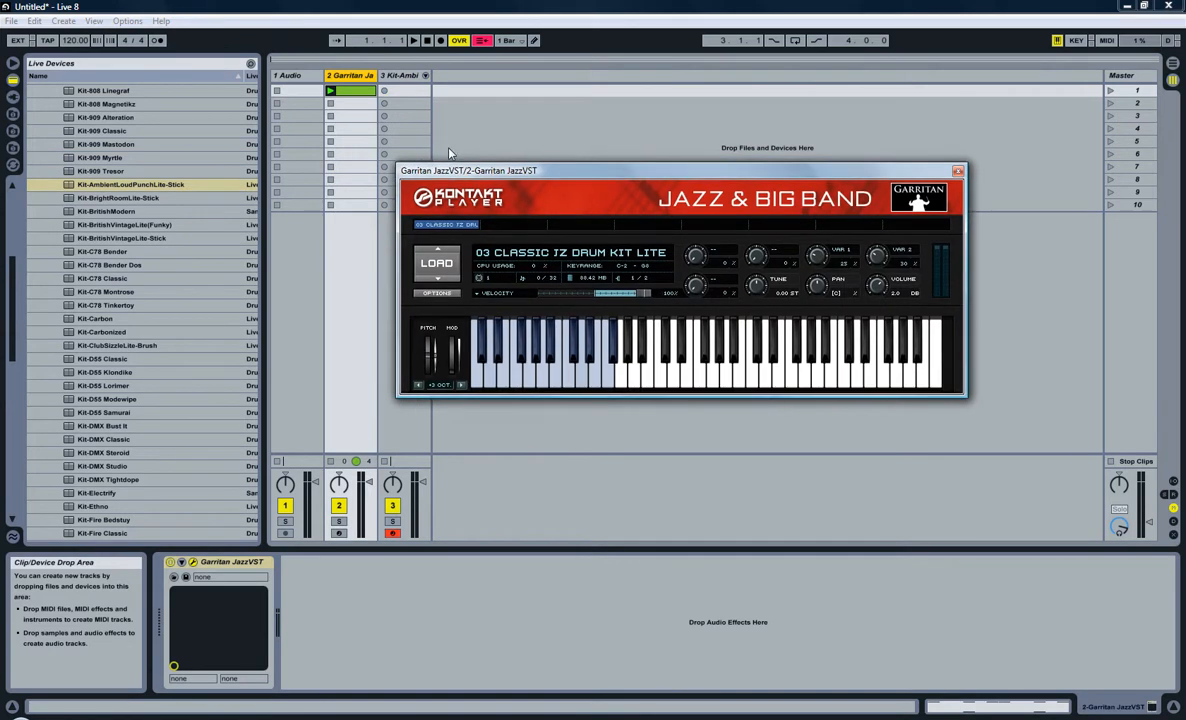
click(350, 90)
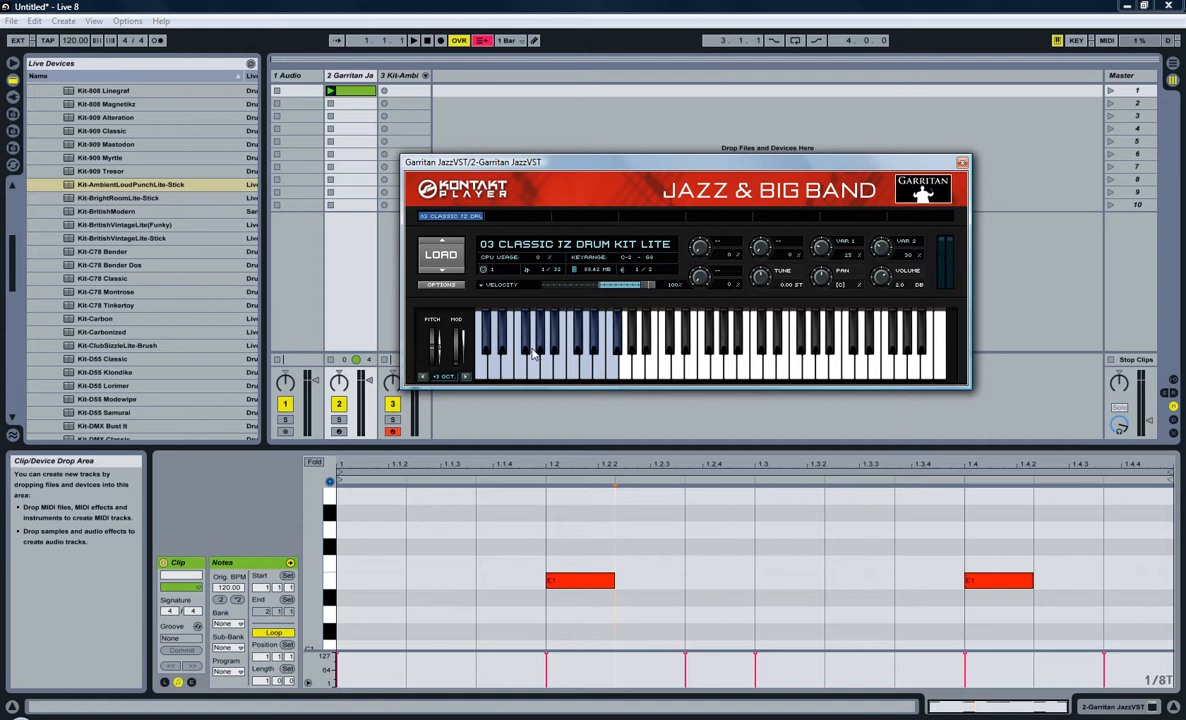
mouse_move(644, 578)
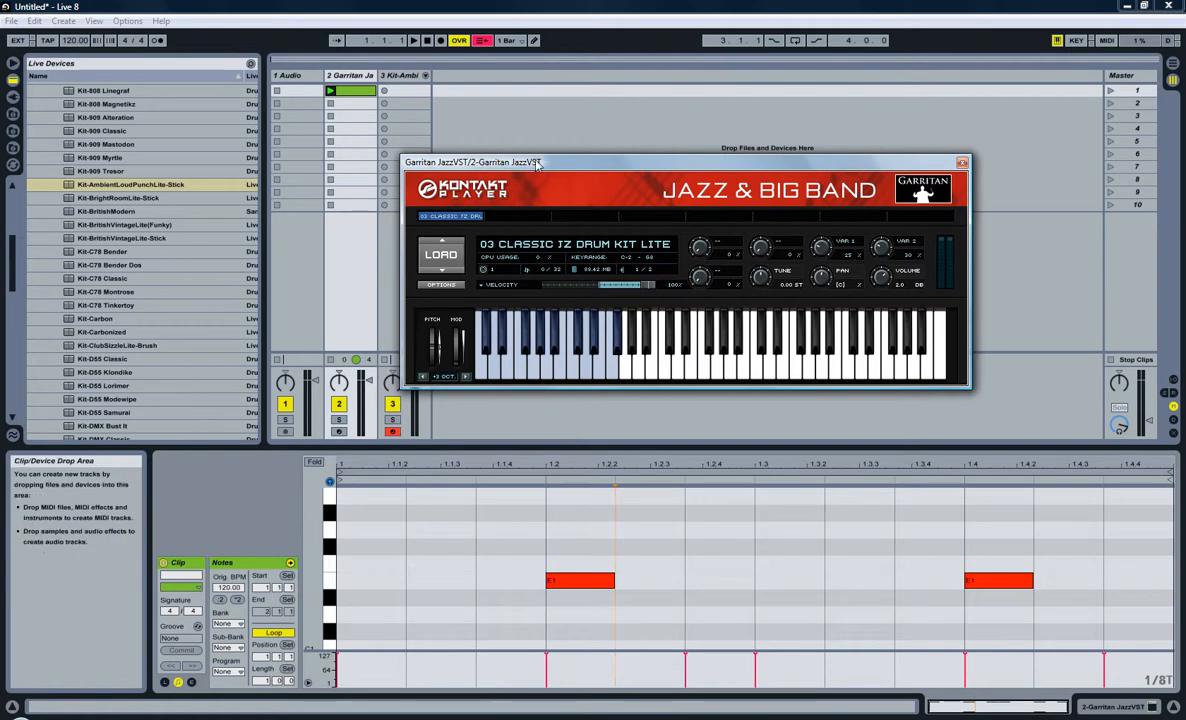
drag(470, 162, 540, 156)
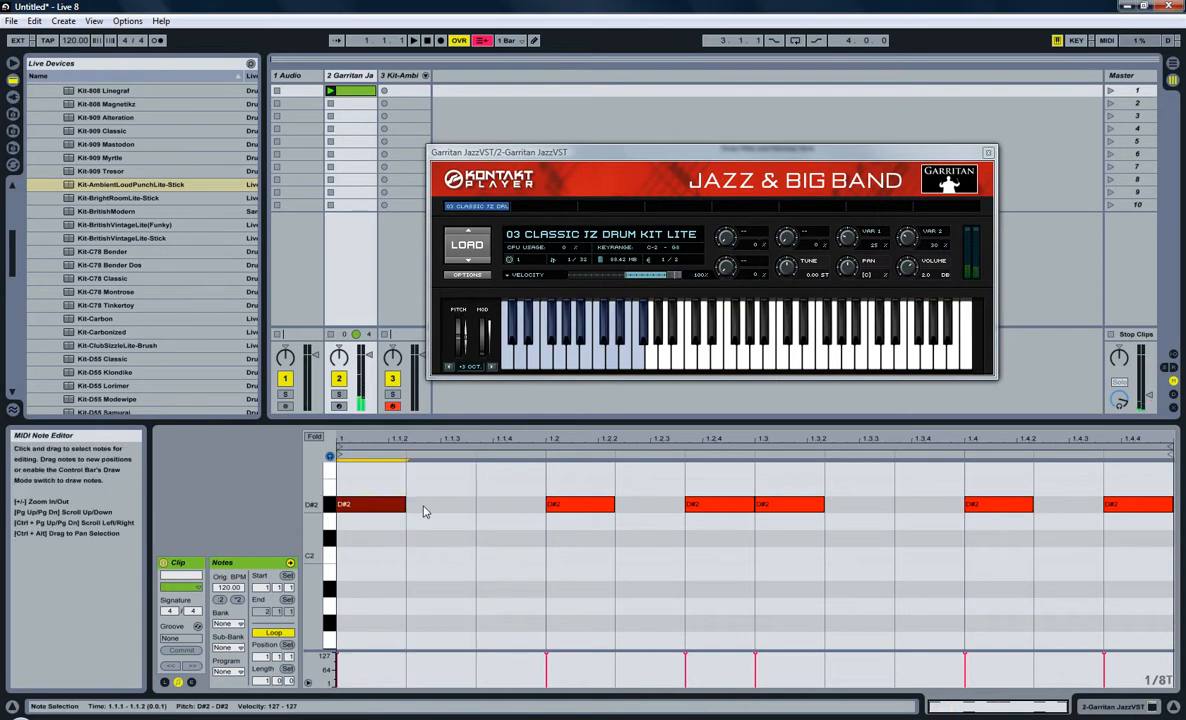
scroll(down, 3)
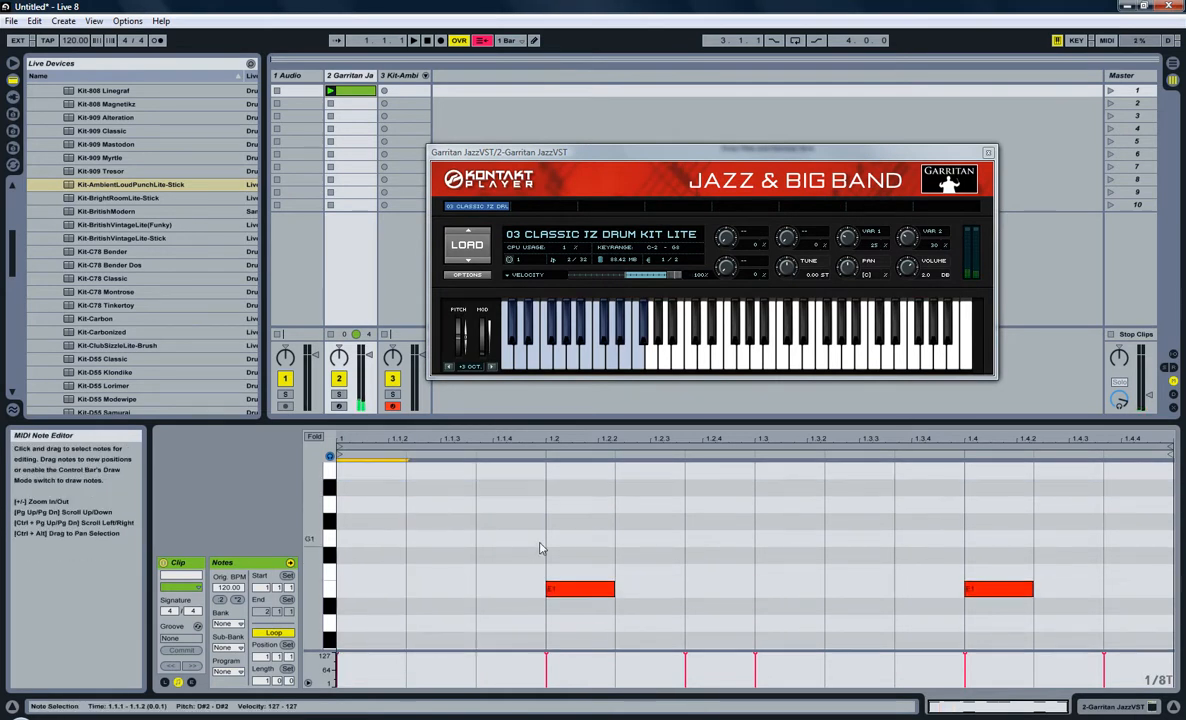
Step: Play the drum clip back to hear the pattern, then stop playback
click(412, 40)
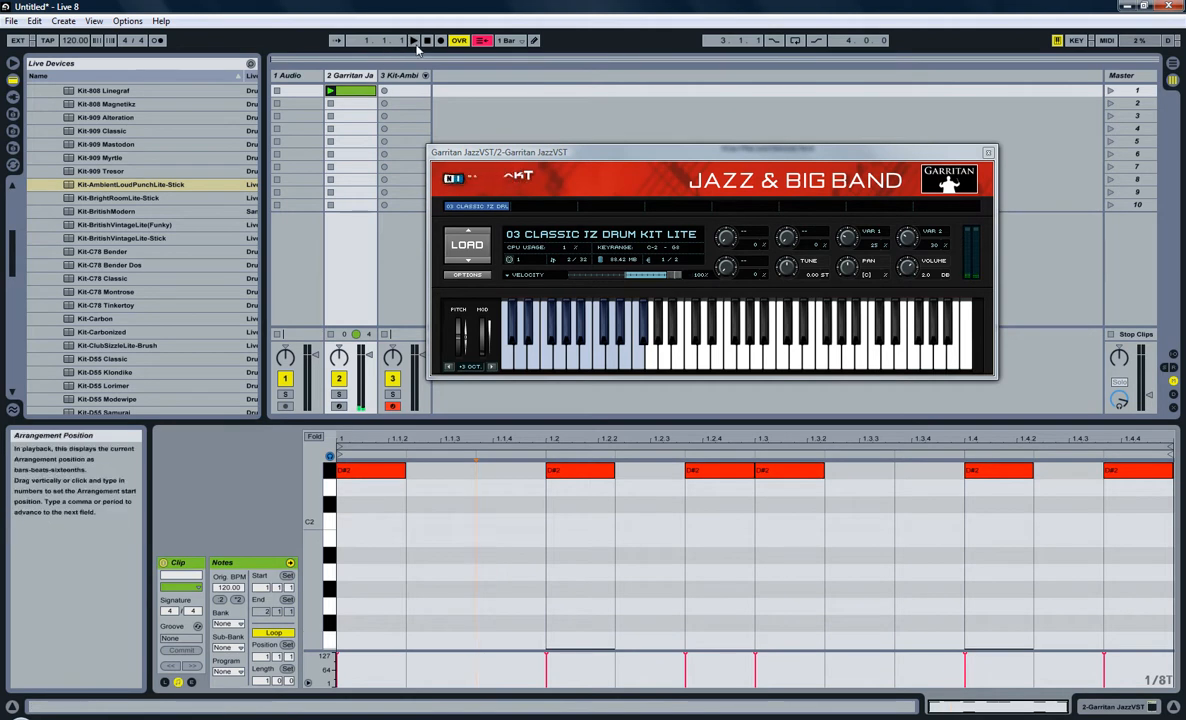
click(412, 40)
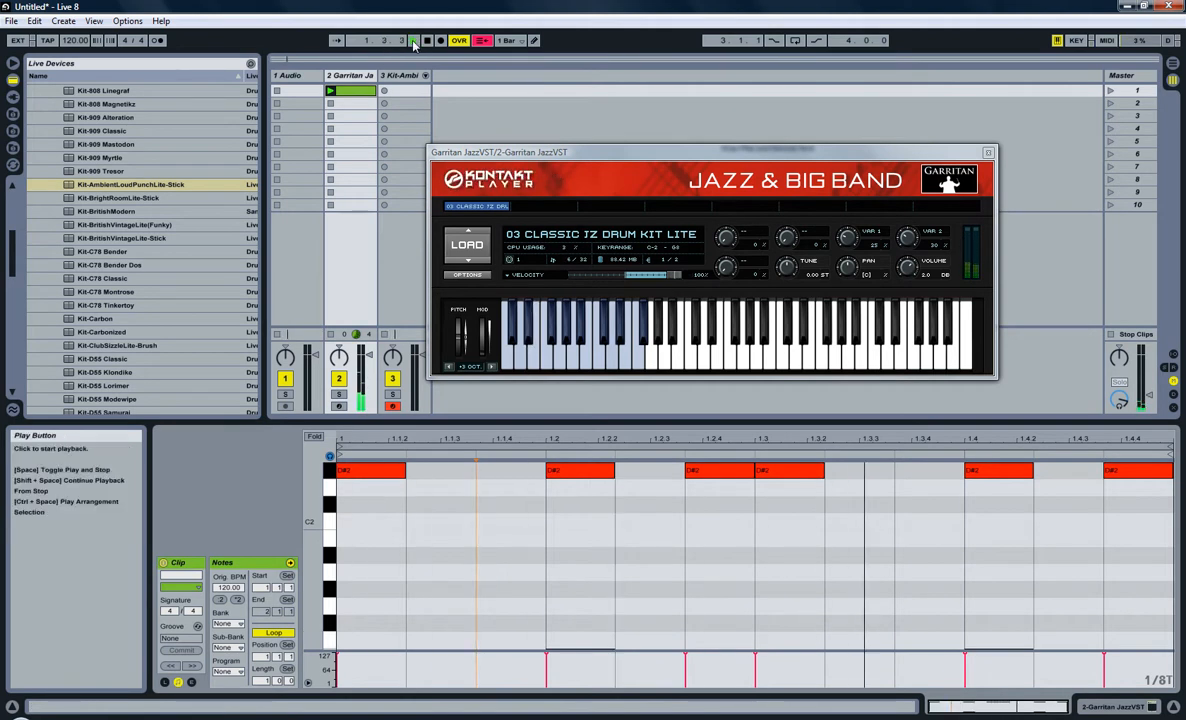
click(412, 40)
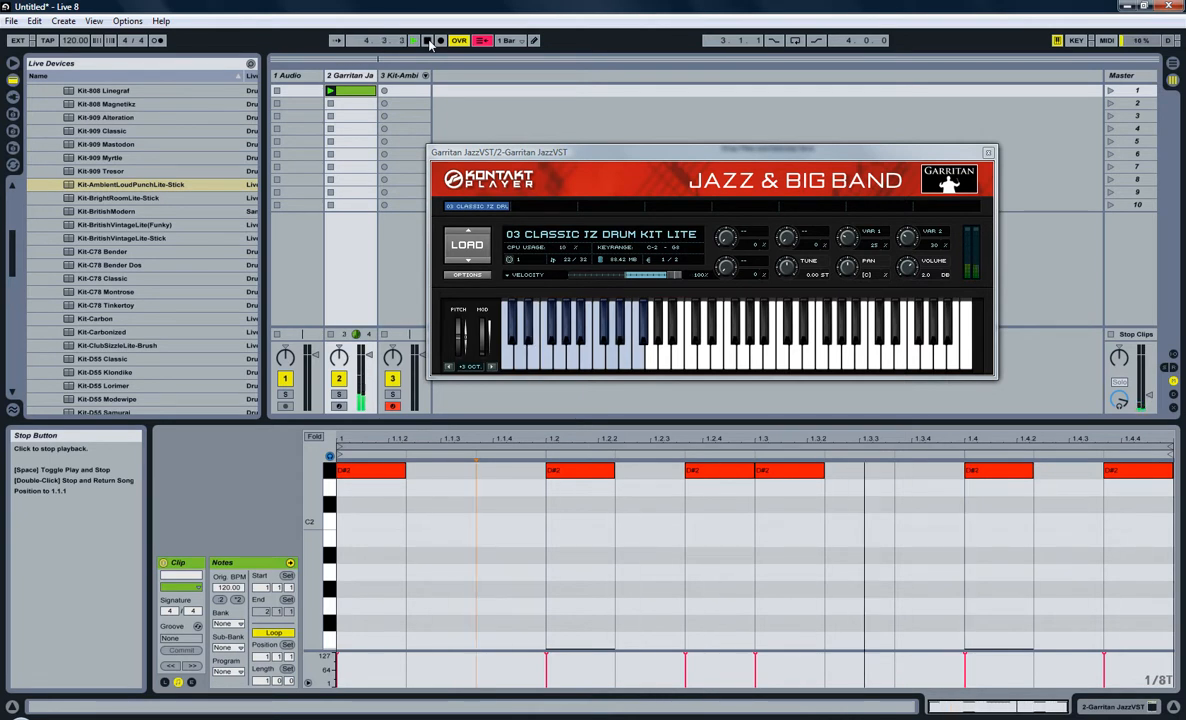
click(428, 40)
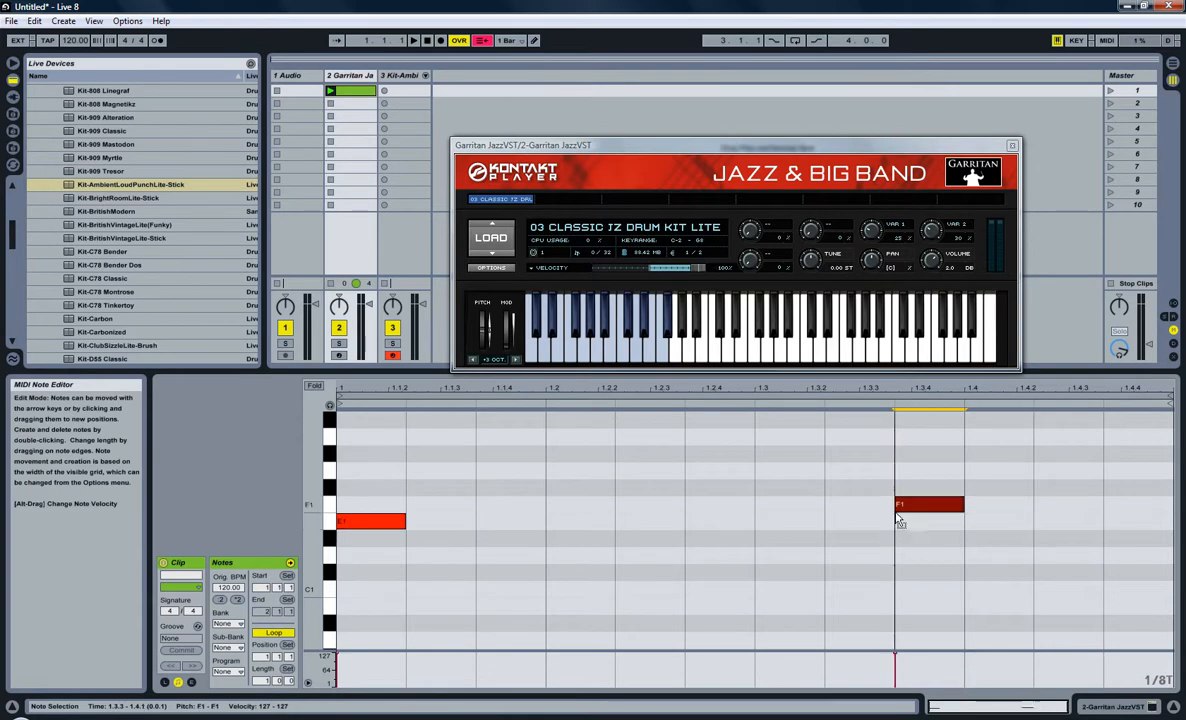
Step: Drag the second note earlier in the bar and lower the notes' velocities in the velocity lane
drag(928, 504, 788, 520)
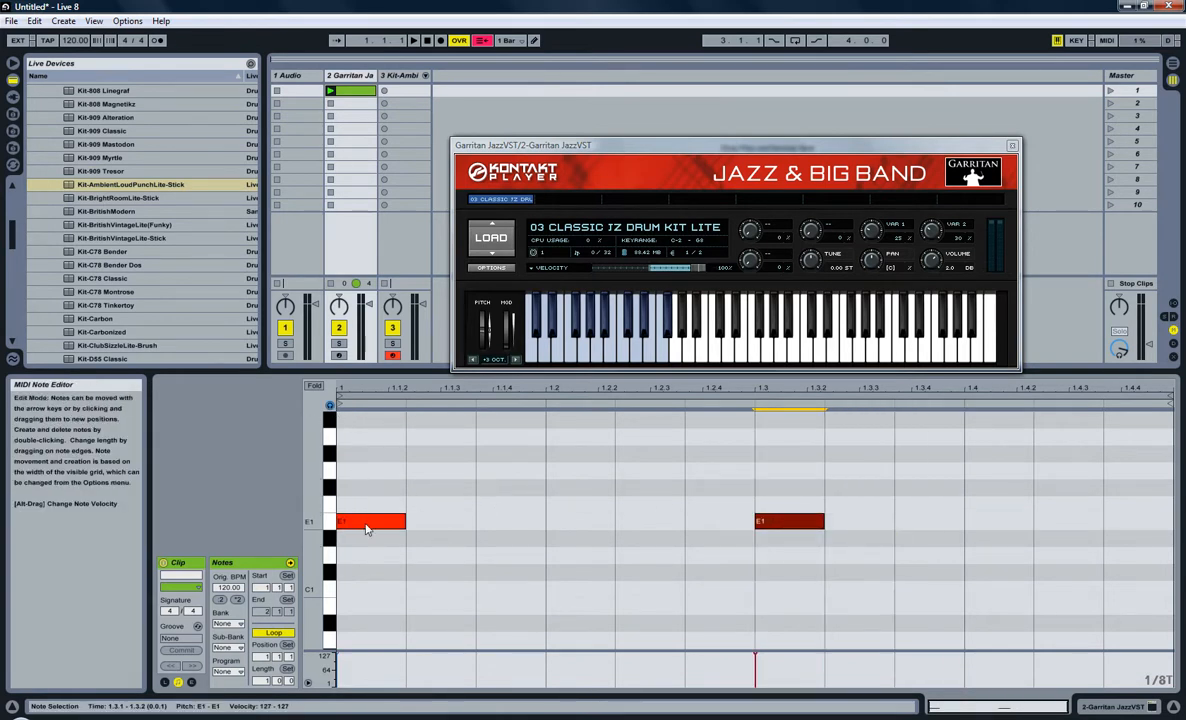
click(392, 388)
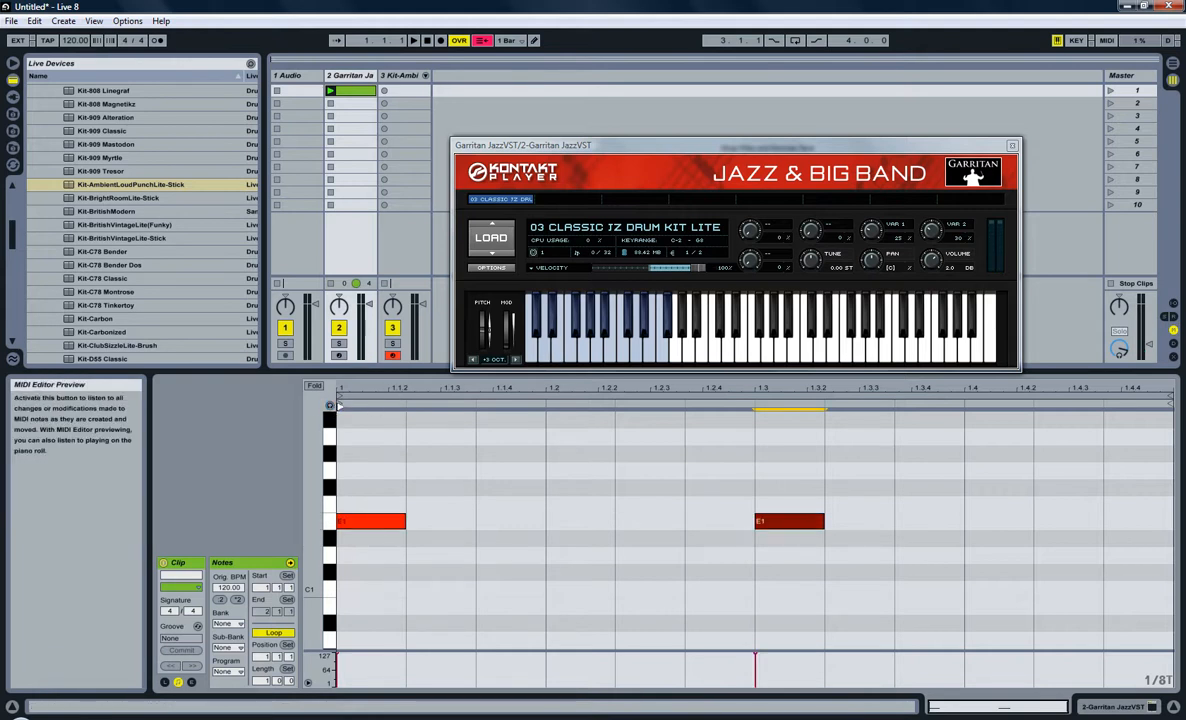
click(370, 520)
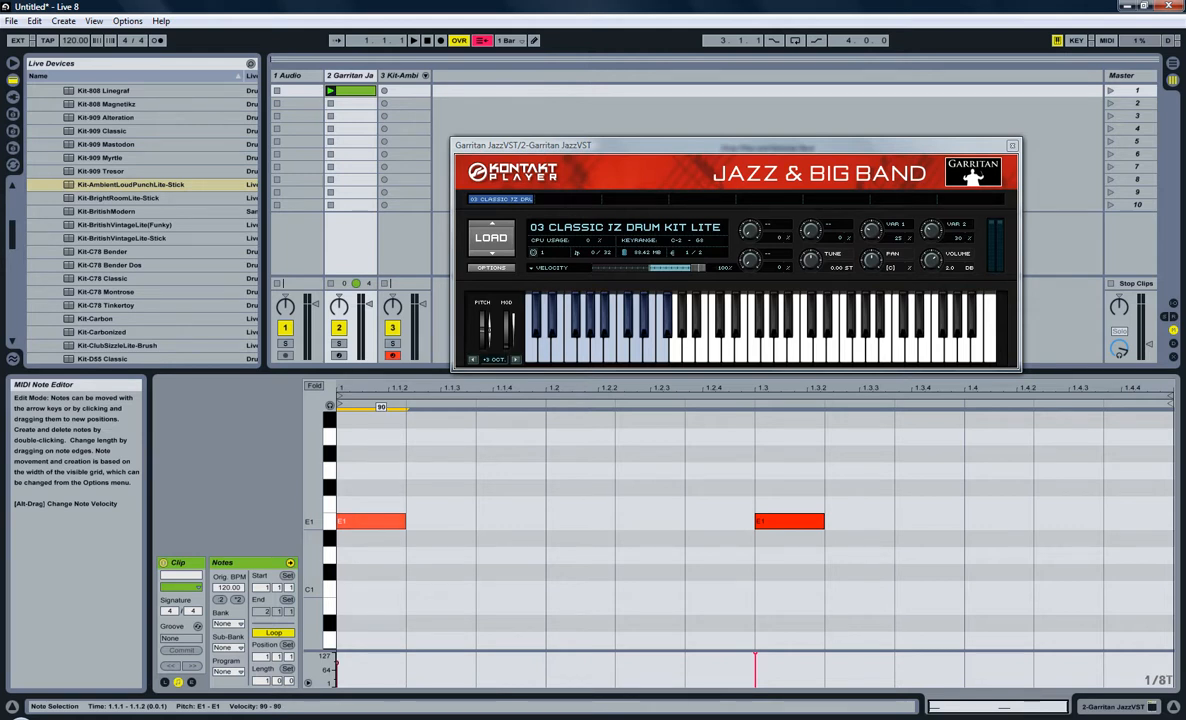
click(476, 510)
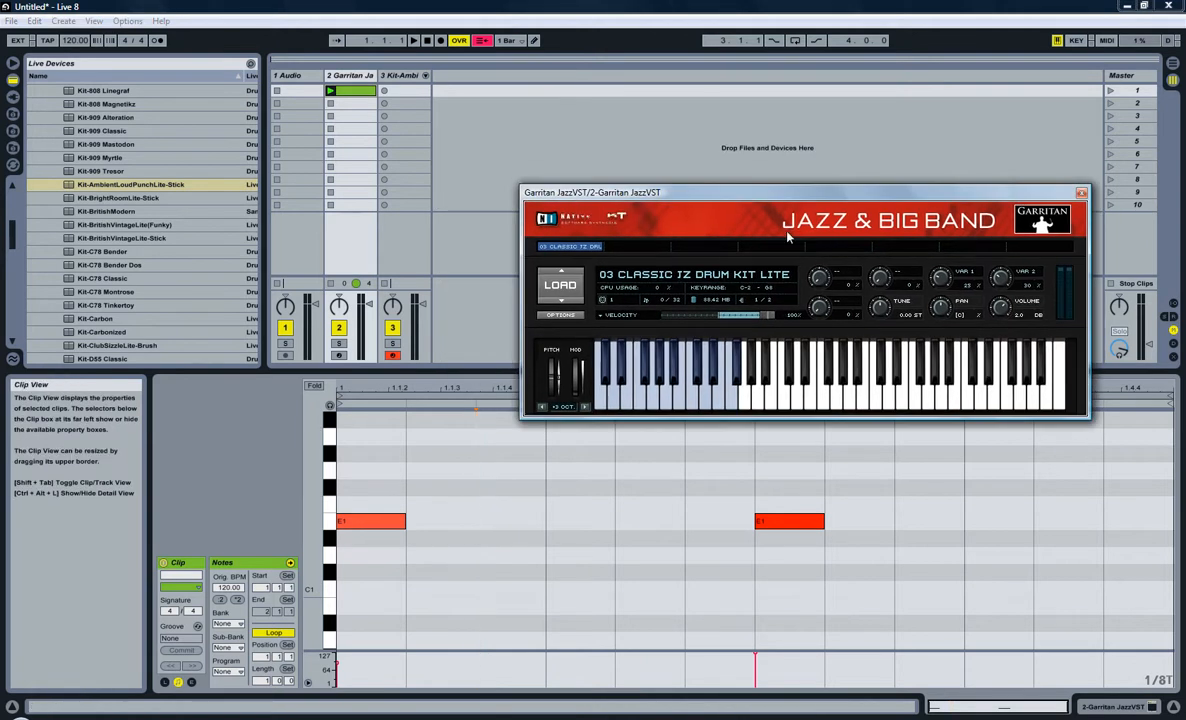
Step: Delete the Kit-Ambient drum kit track, leaving only the audio and MIDI tracks
click(1080, 192)
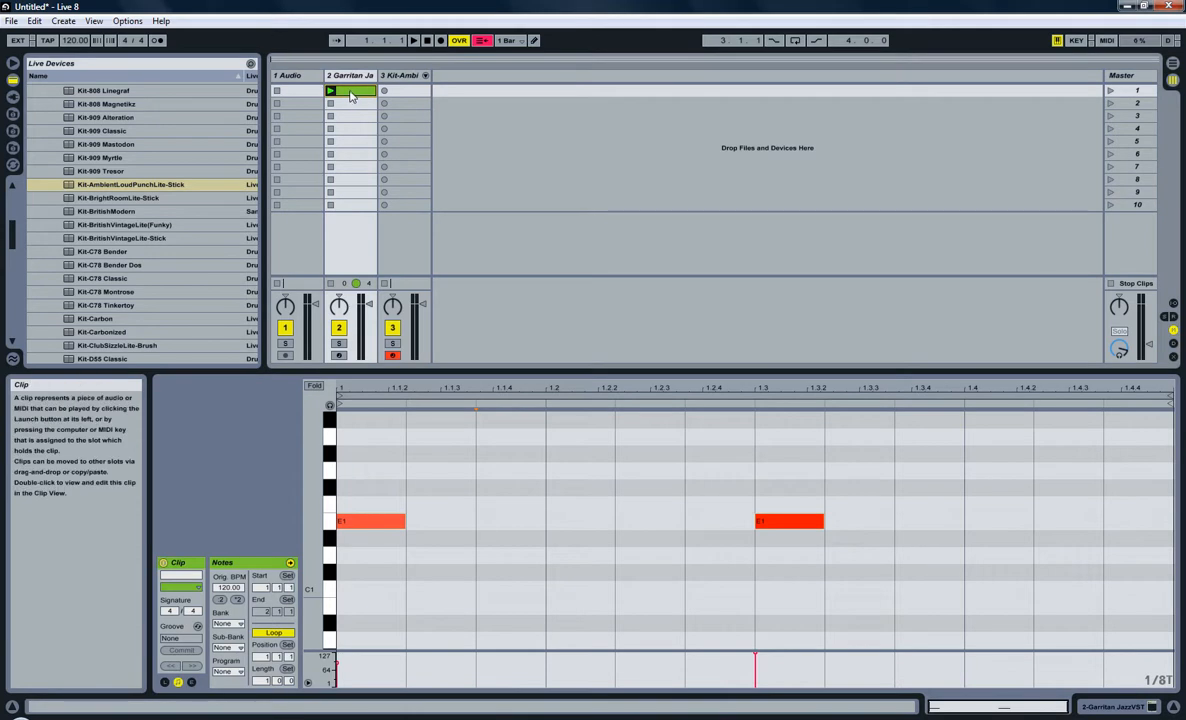
right_click(352, 92)
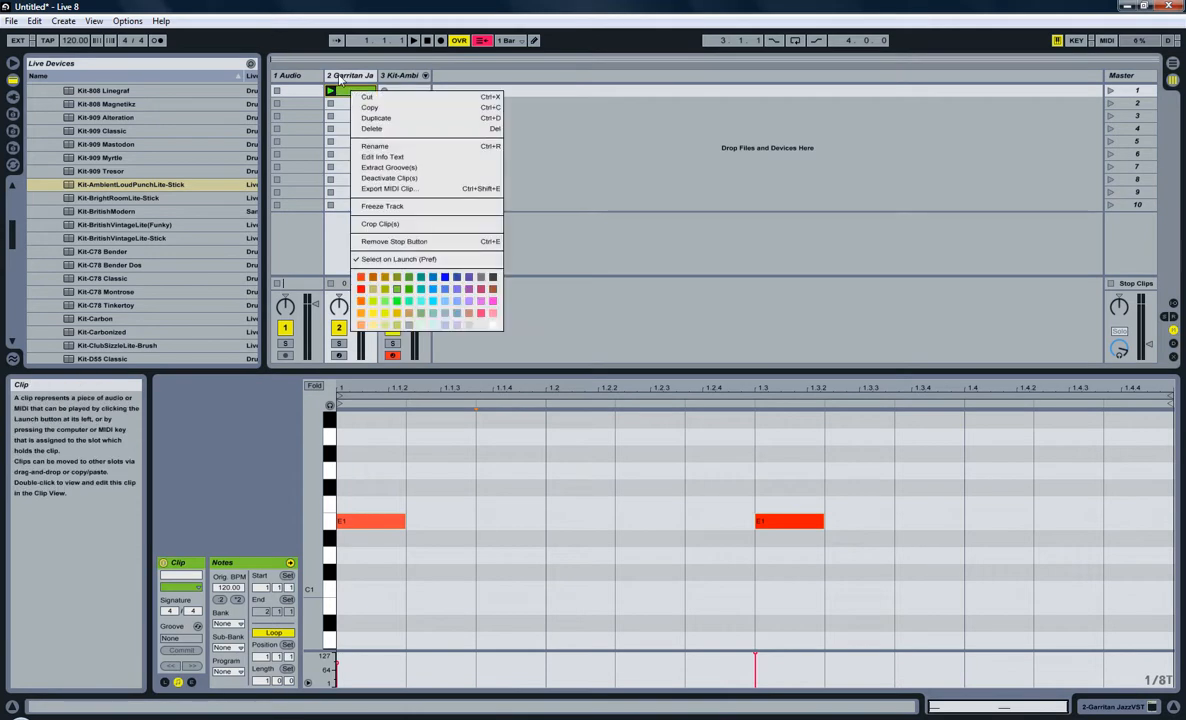
click(372, 128)
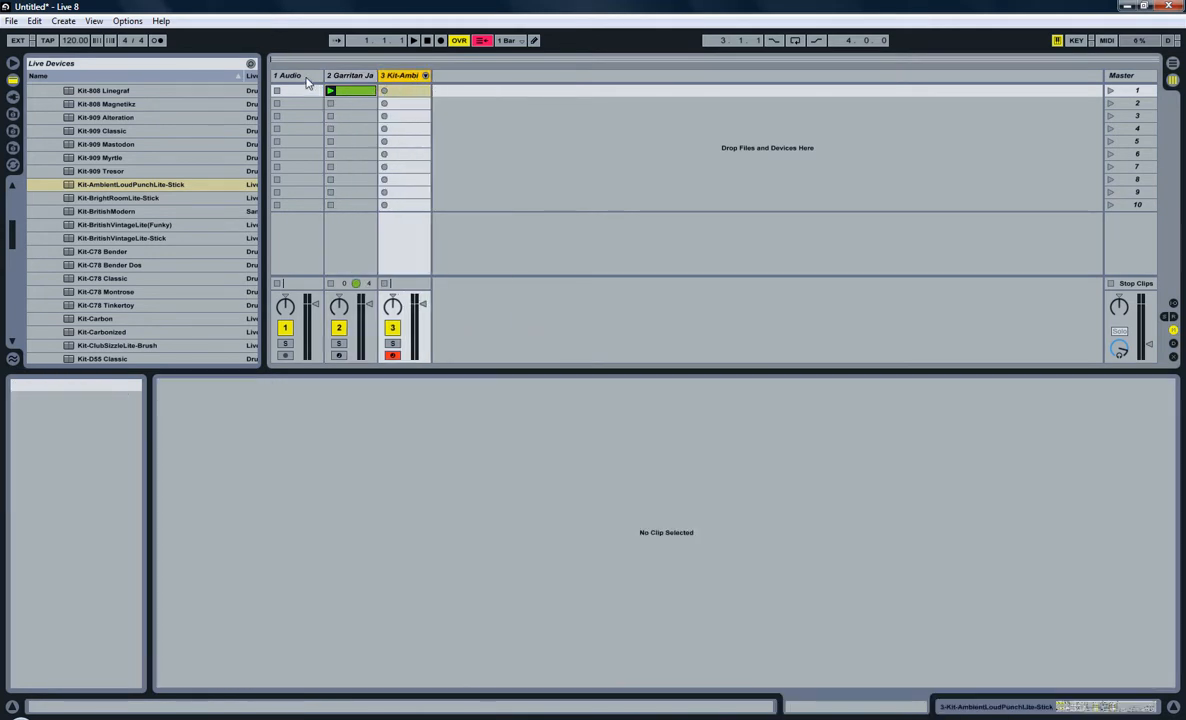
click(350, 90)
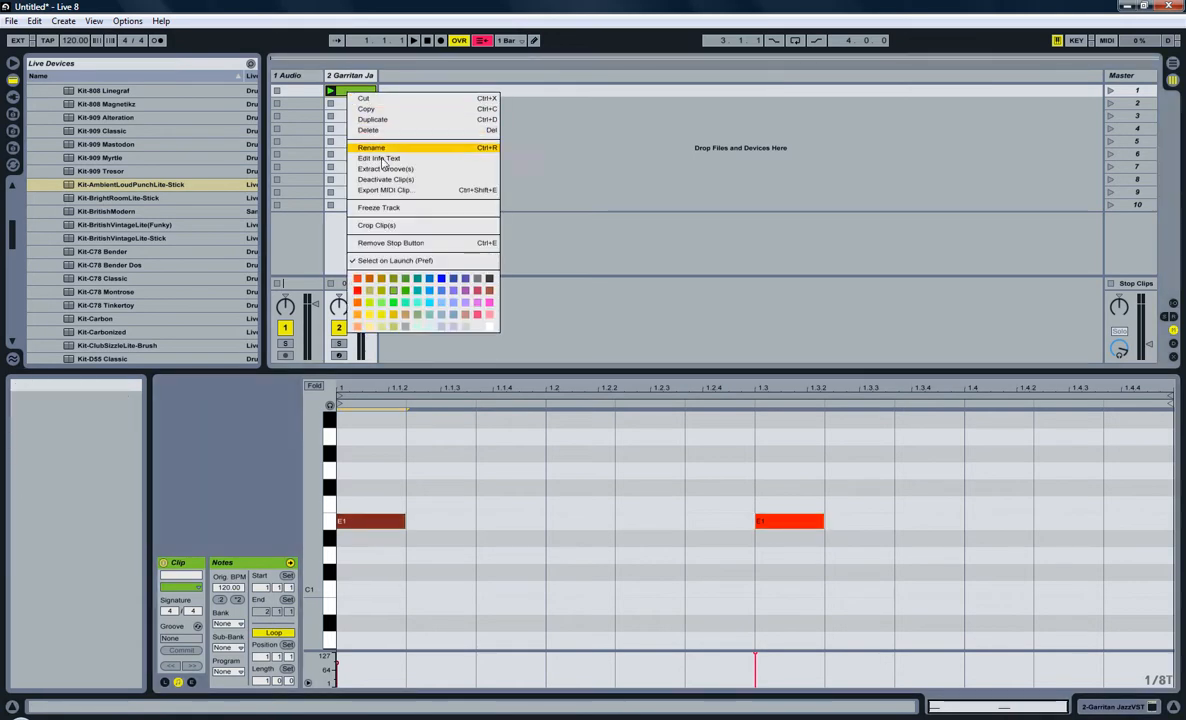
mouse_move(378, 206)
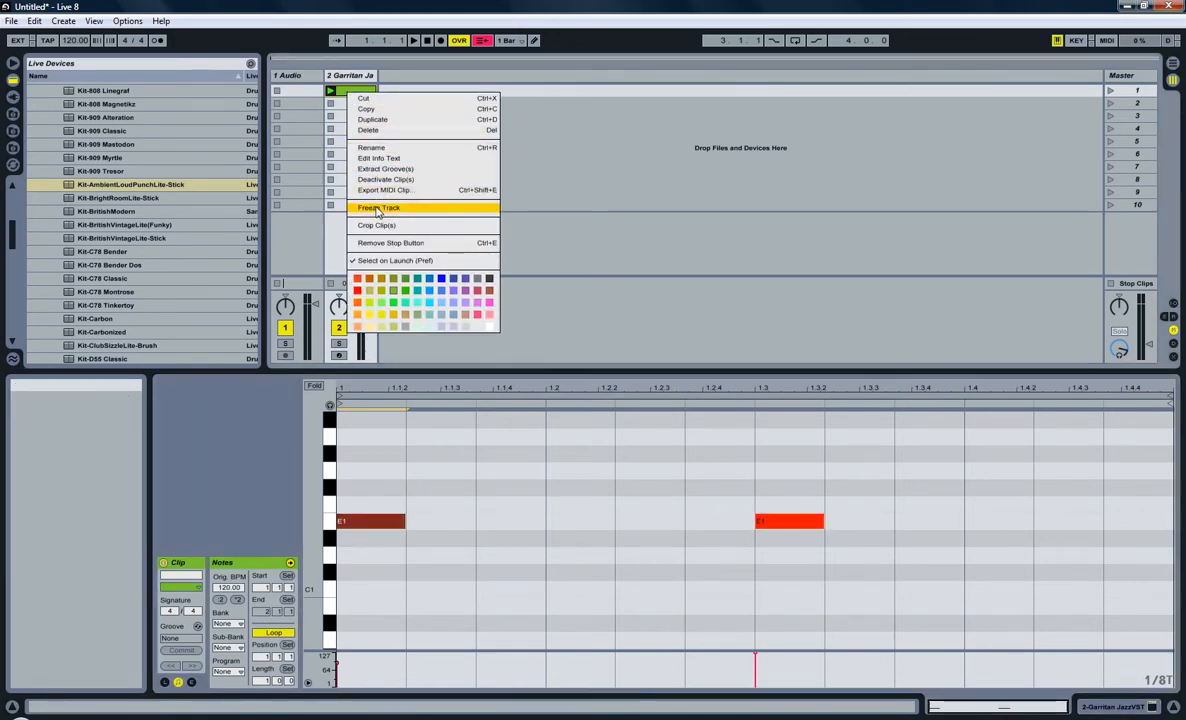
Step: Freeze the track holding the Garritan Jazz MIDI clip via Freeze Track
click(380, 206)
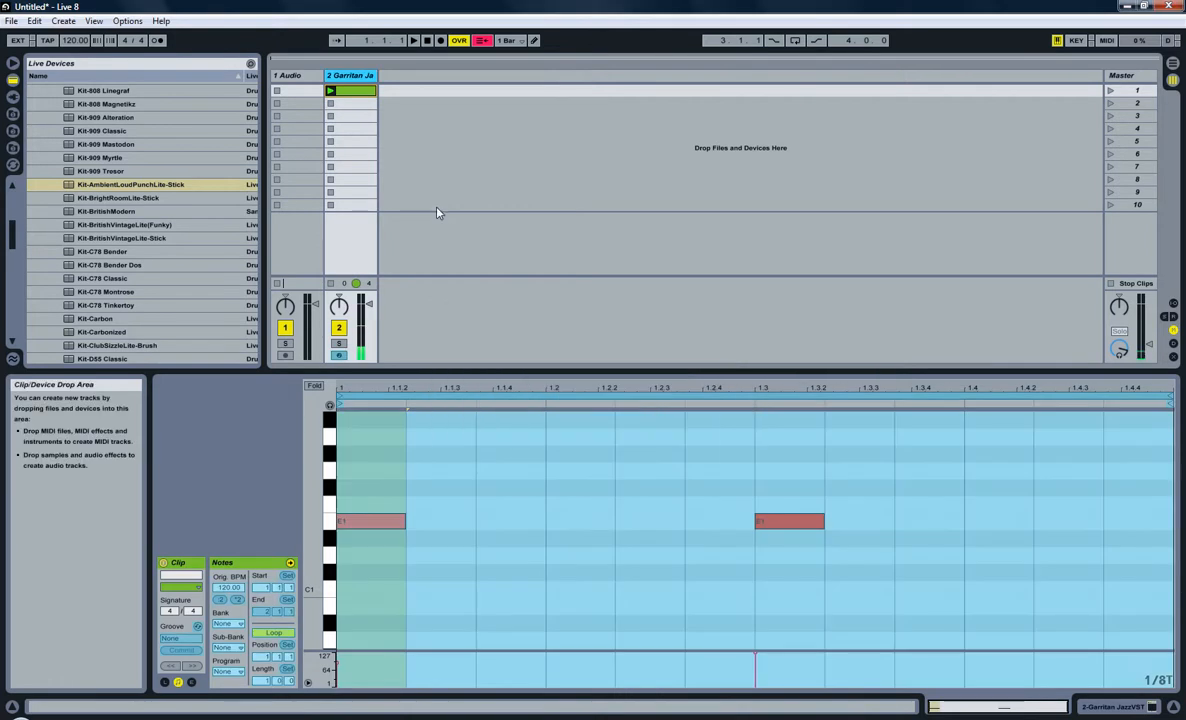
mouse_move(488, 488)
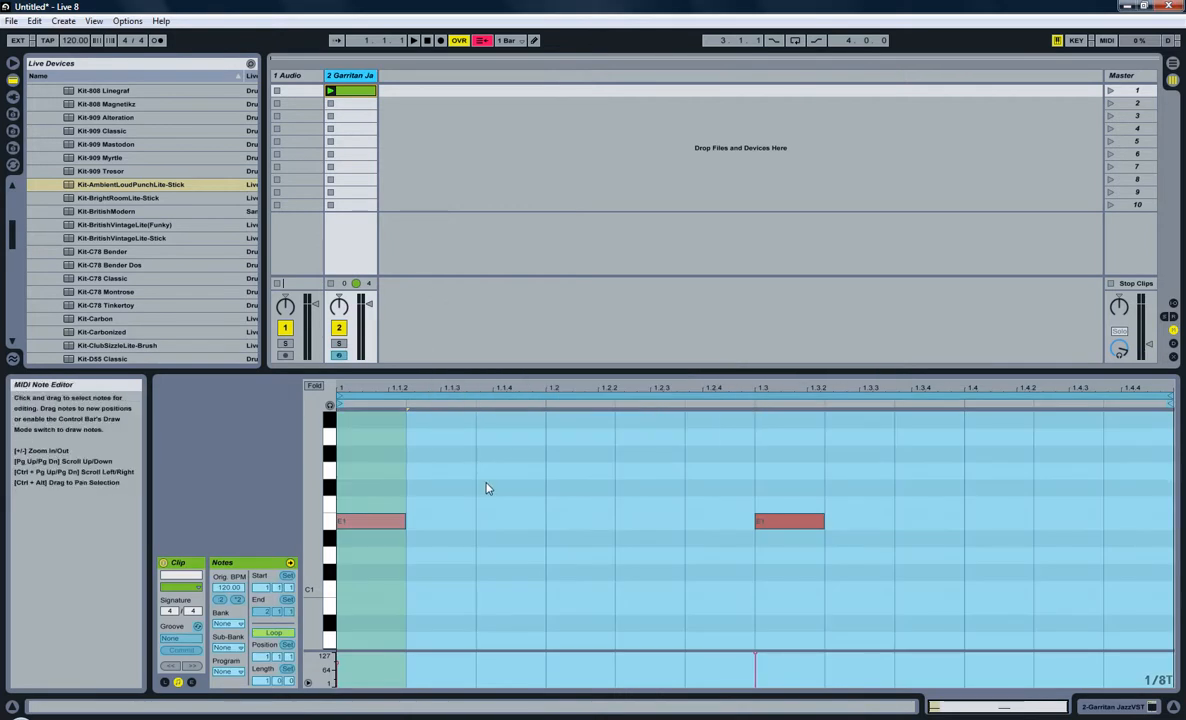
mouse_move(426, 430)
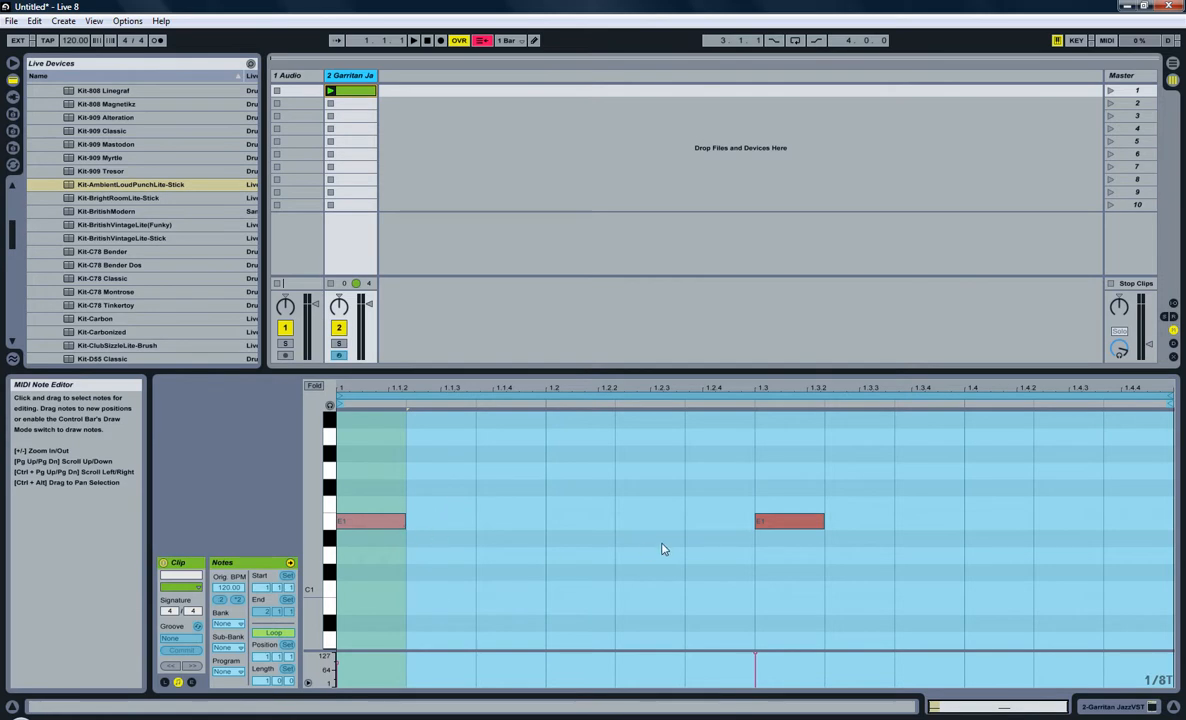
mouse_move(382, 120)
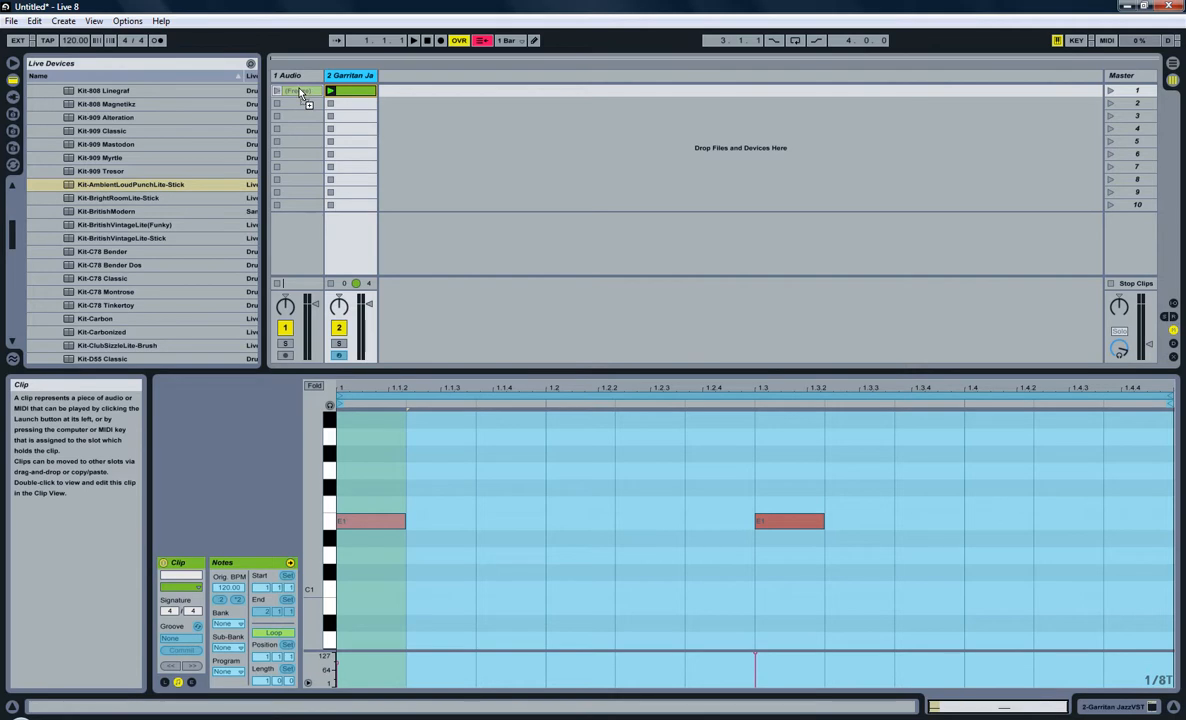
Step: Drag the frozen hi-hat clip onto the audio track and select the region with two hits
click(296, 90)
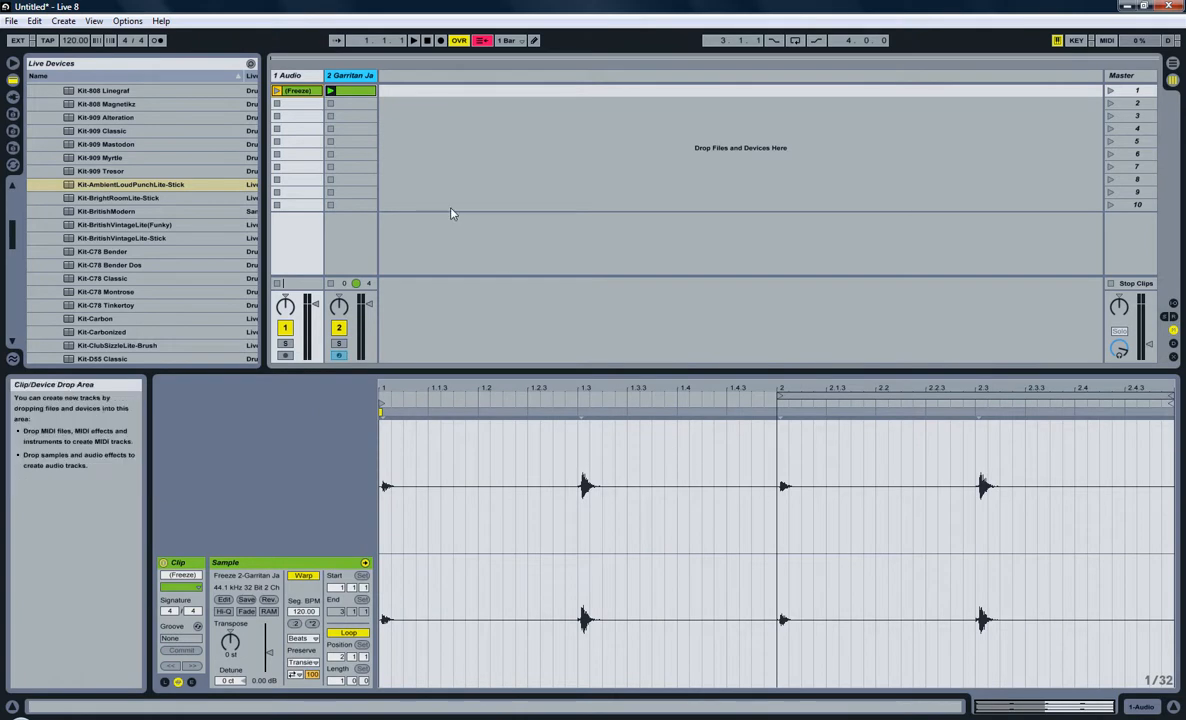
click(350, 90)
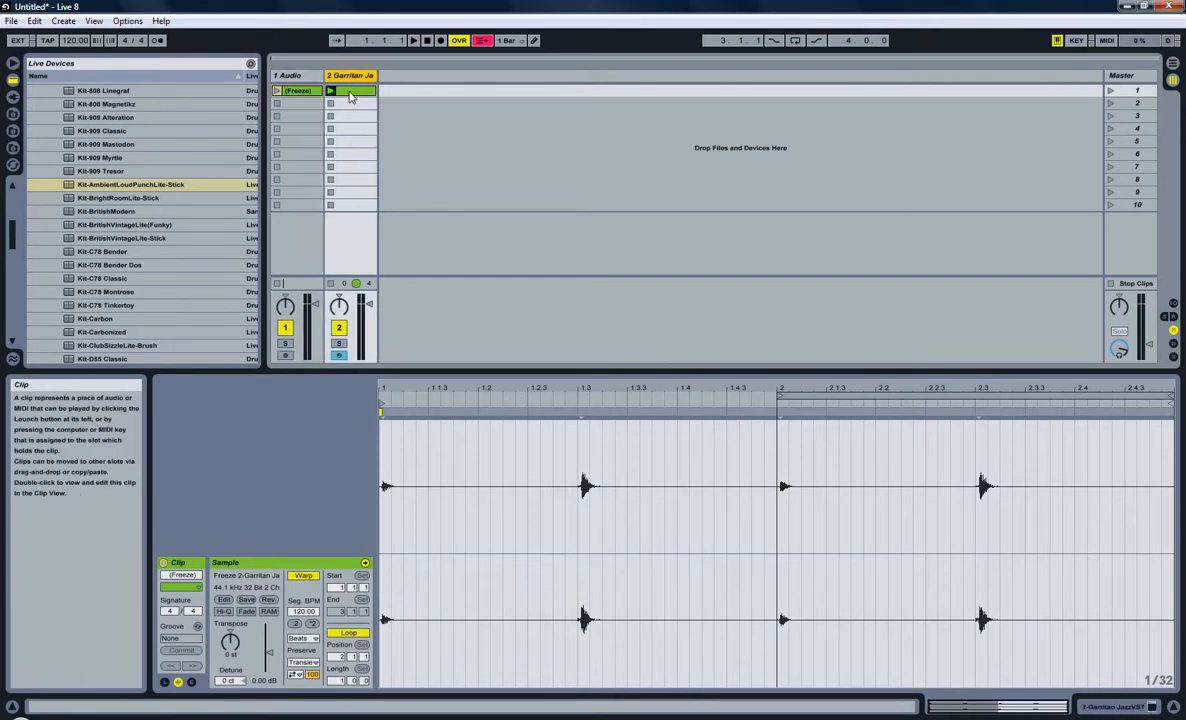
click(348, 76)
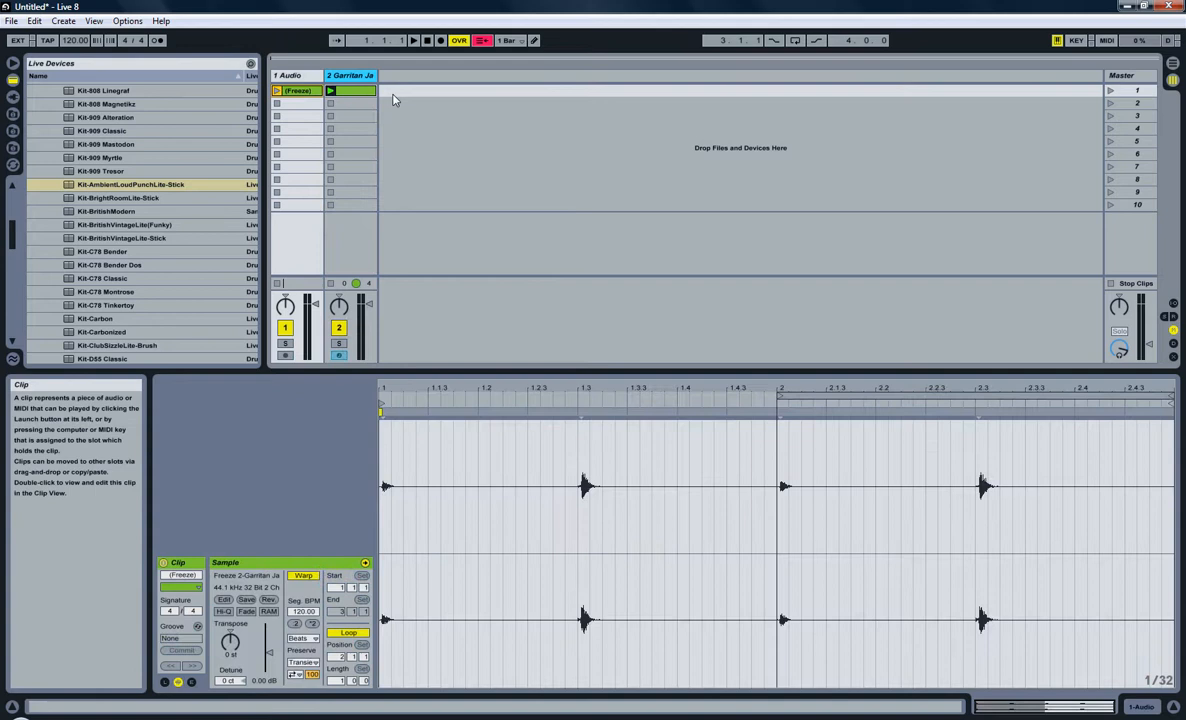
mouse_move(320, 288)
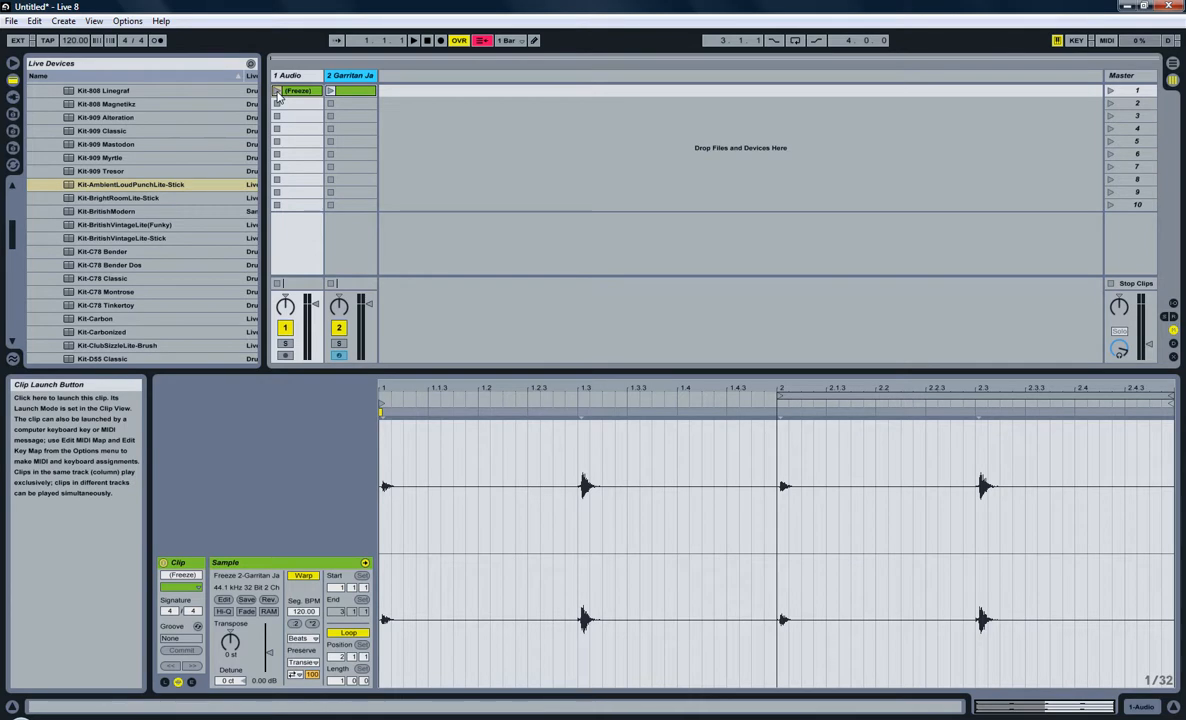
click(276, 90)
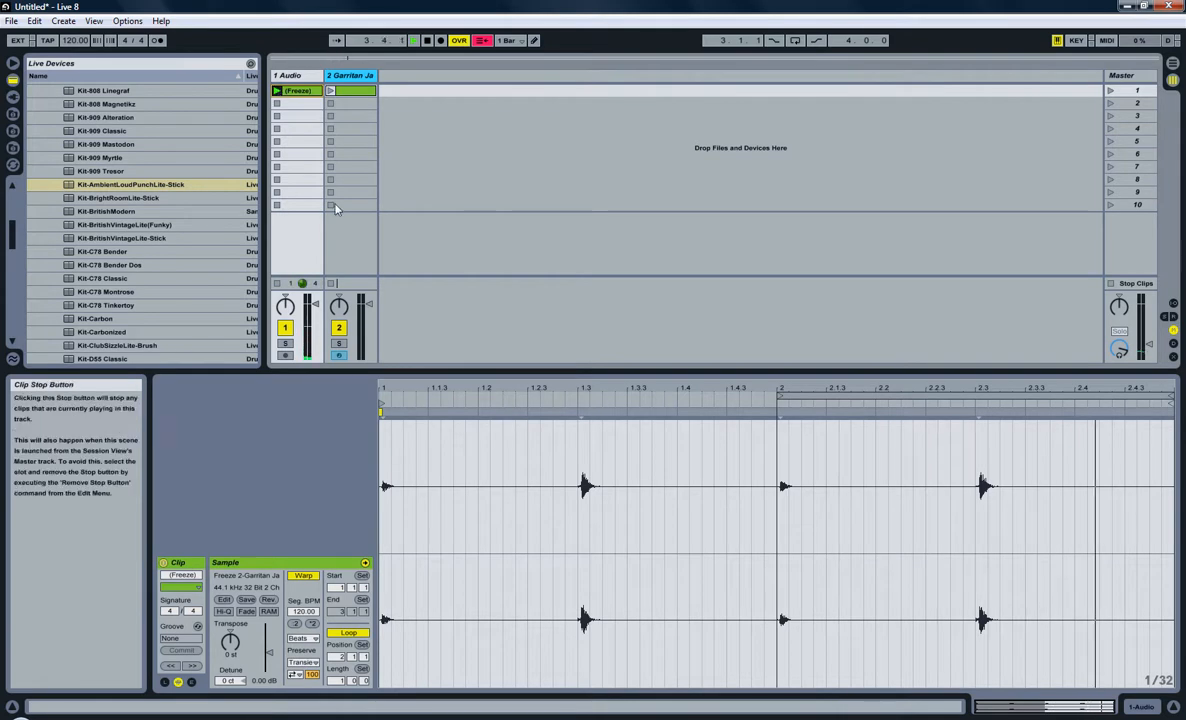
mouse_move(984, 492)
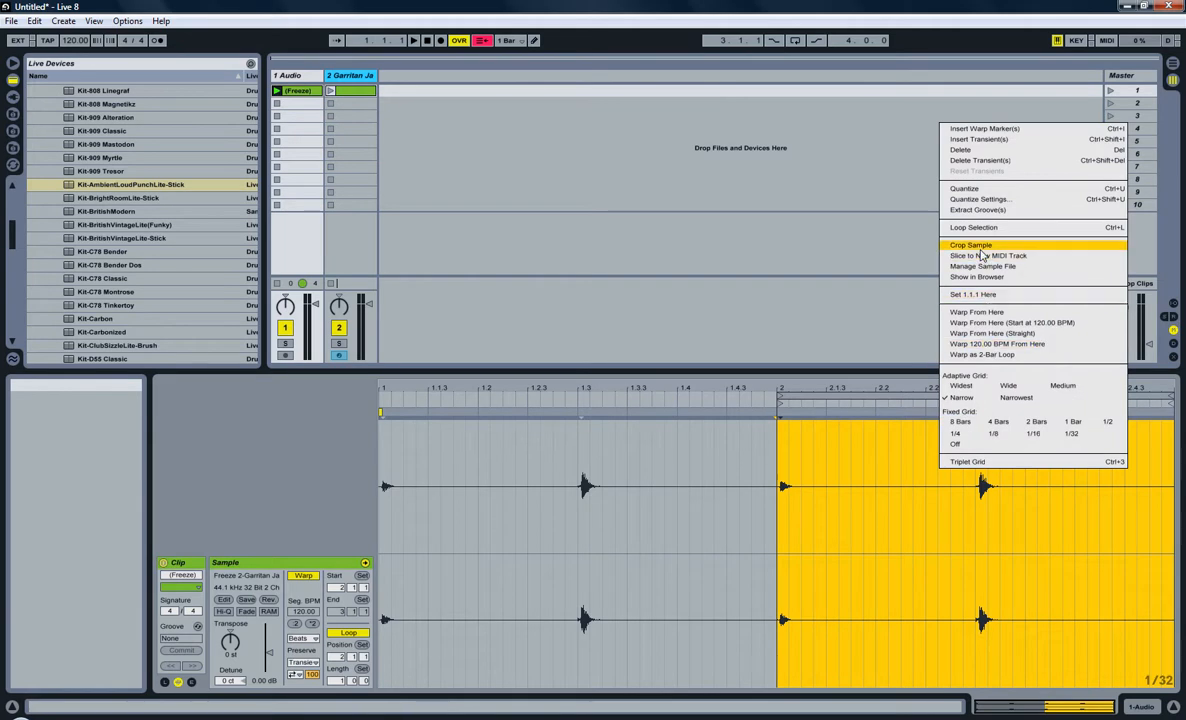
Step: Crop the sample to the selected two hits and reveal the cropped file in the browser
click(972, 244)
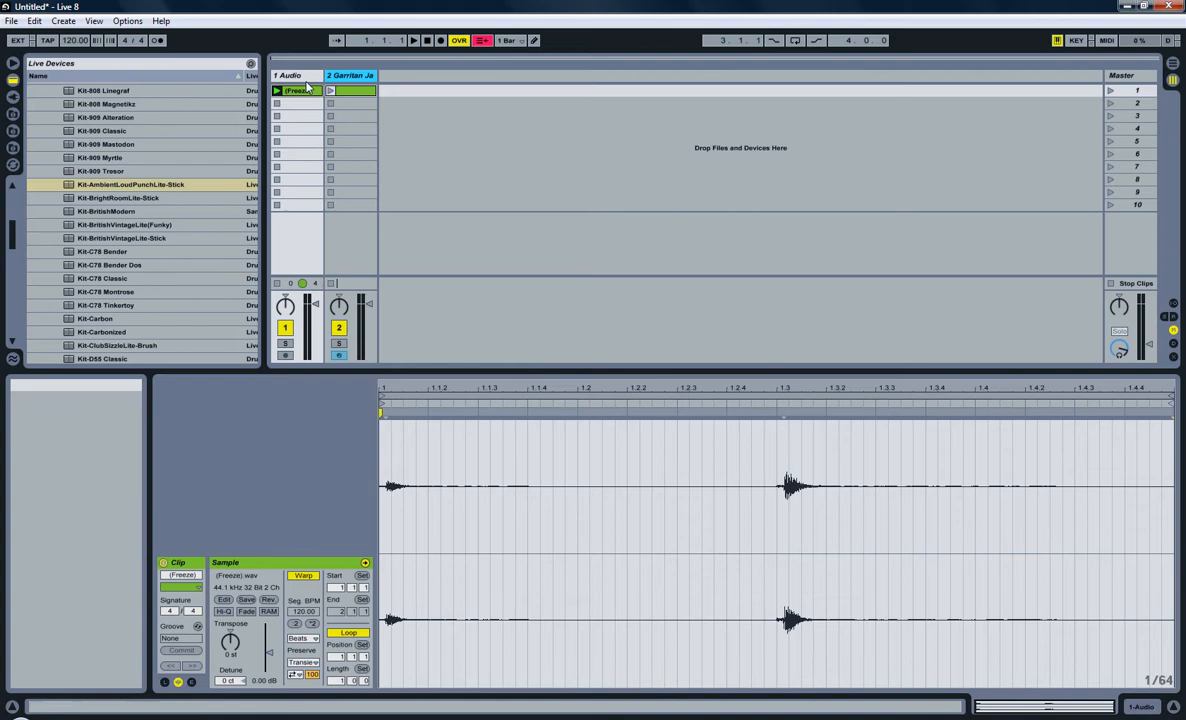
click(276, 90)
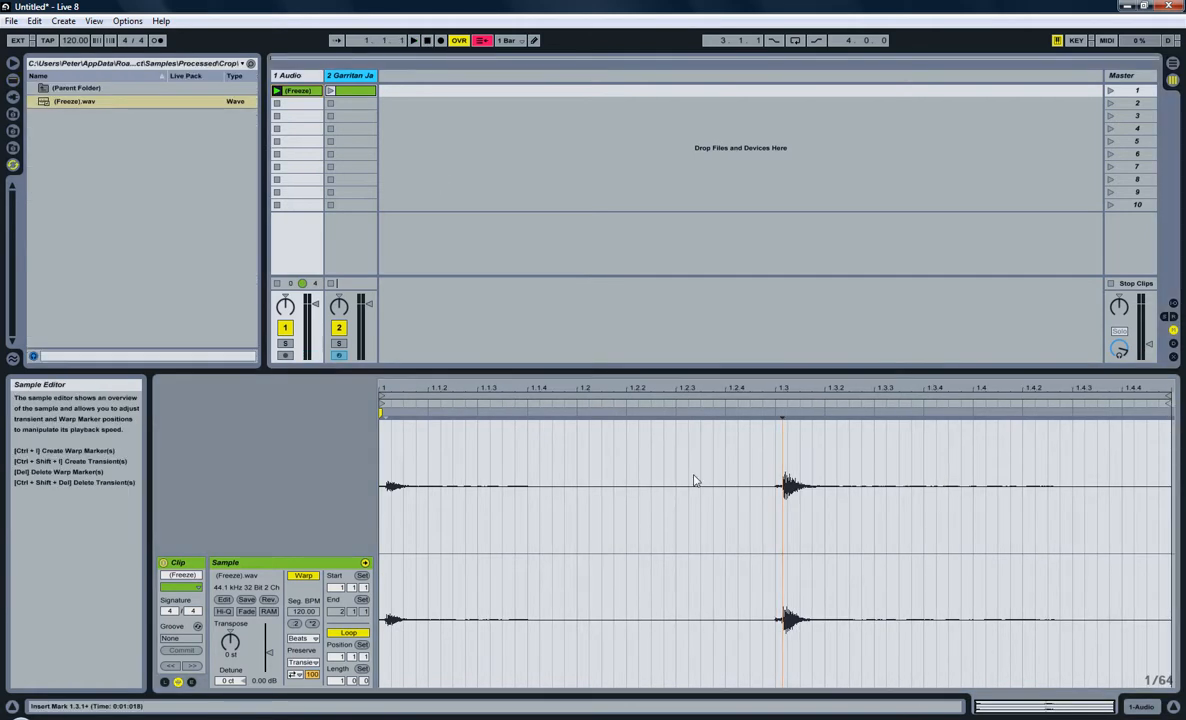
mouse_move(420, 444)
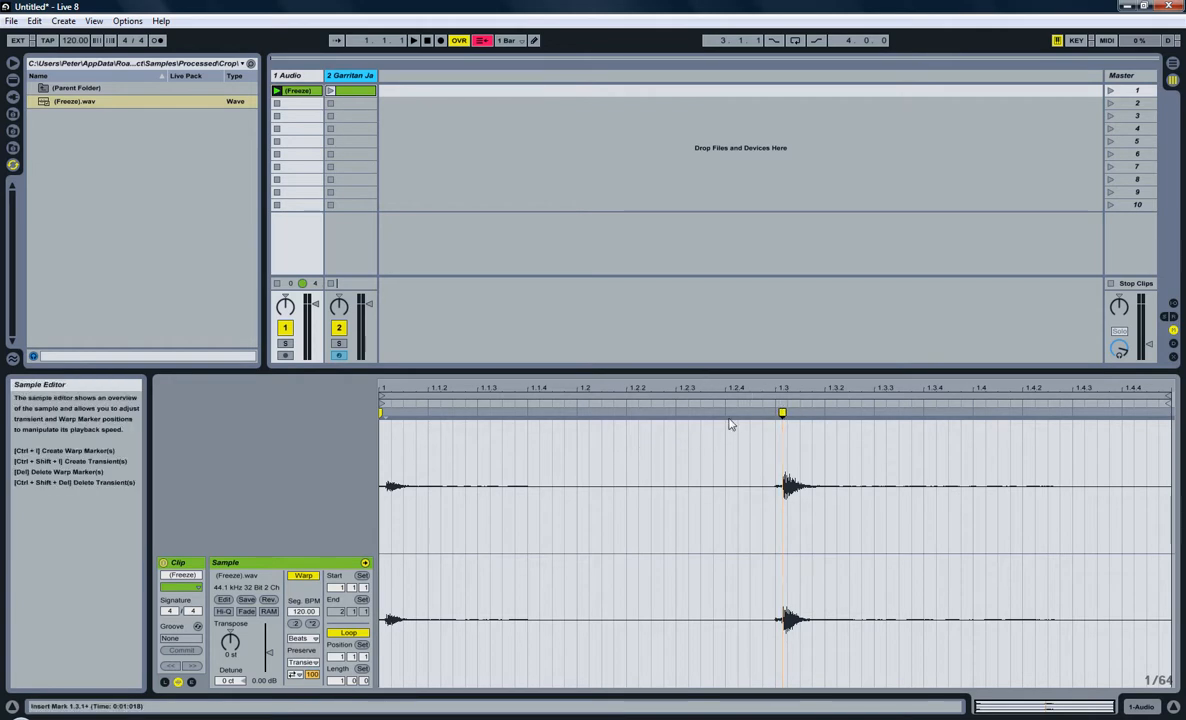
Step: Insert a warp marker at the onset of the second hi-hat hit in the cropped clip
click(782, 412)
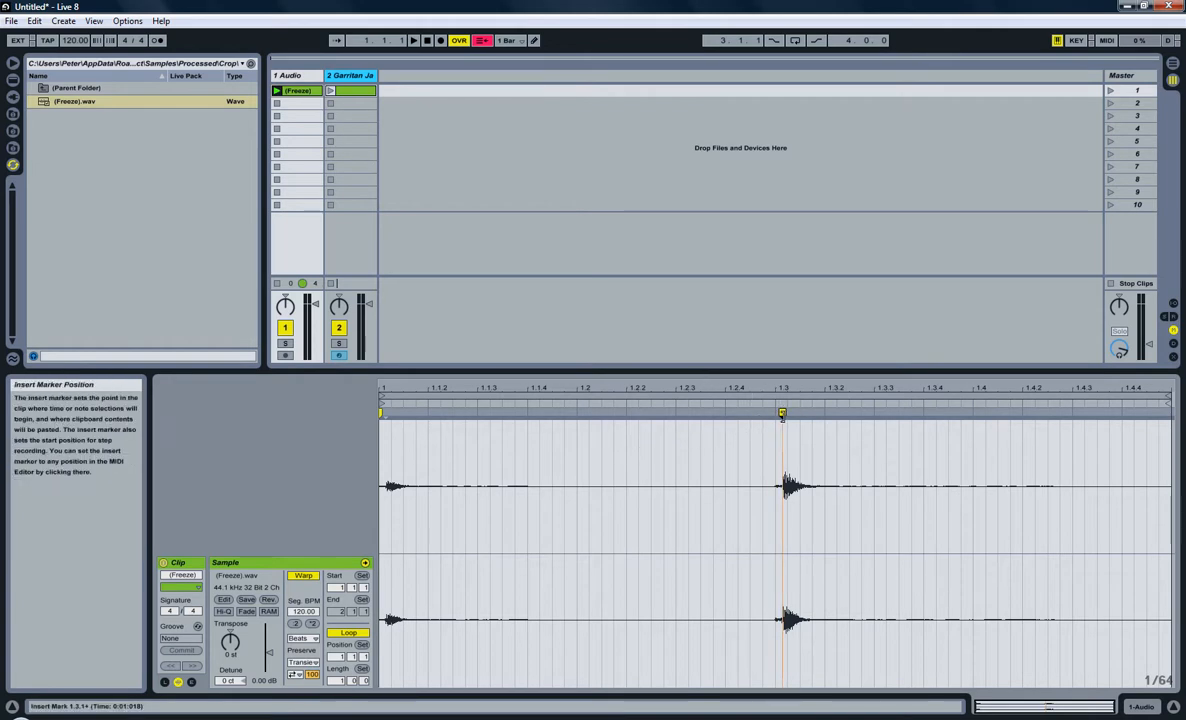
mouse_move(780, 438)
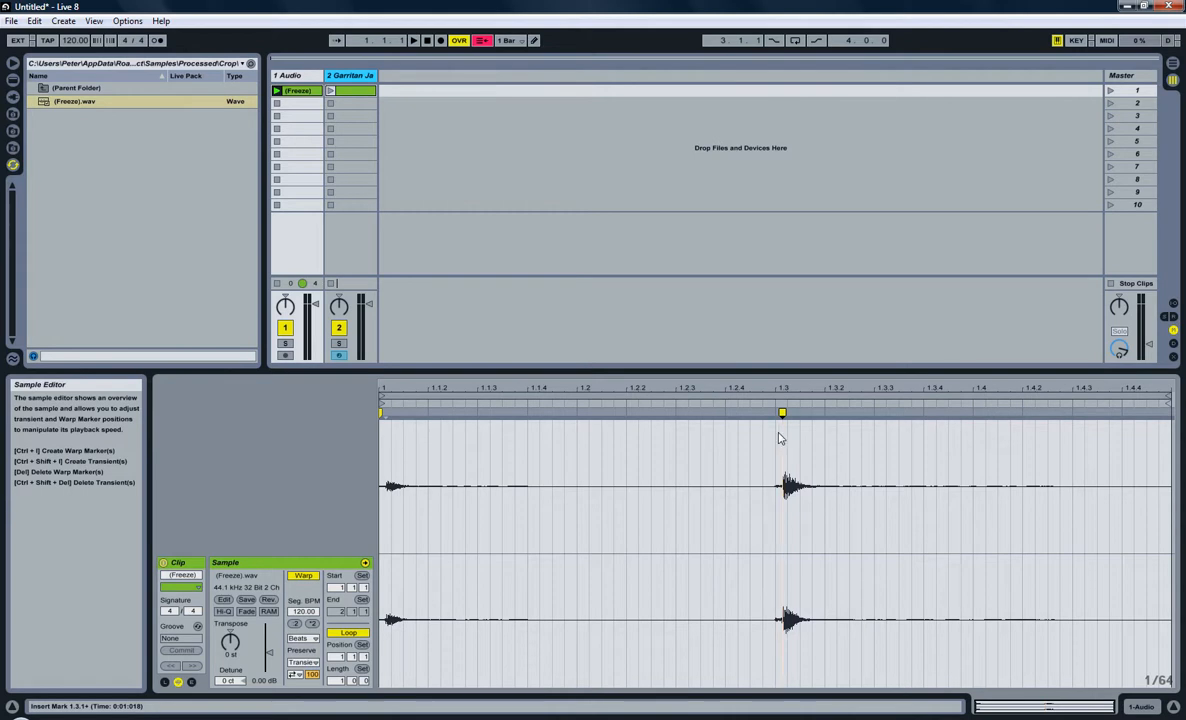
mouse_move(660, 458)
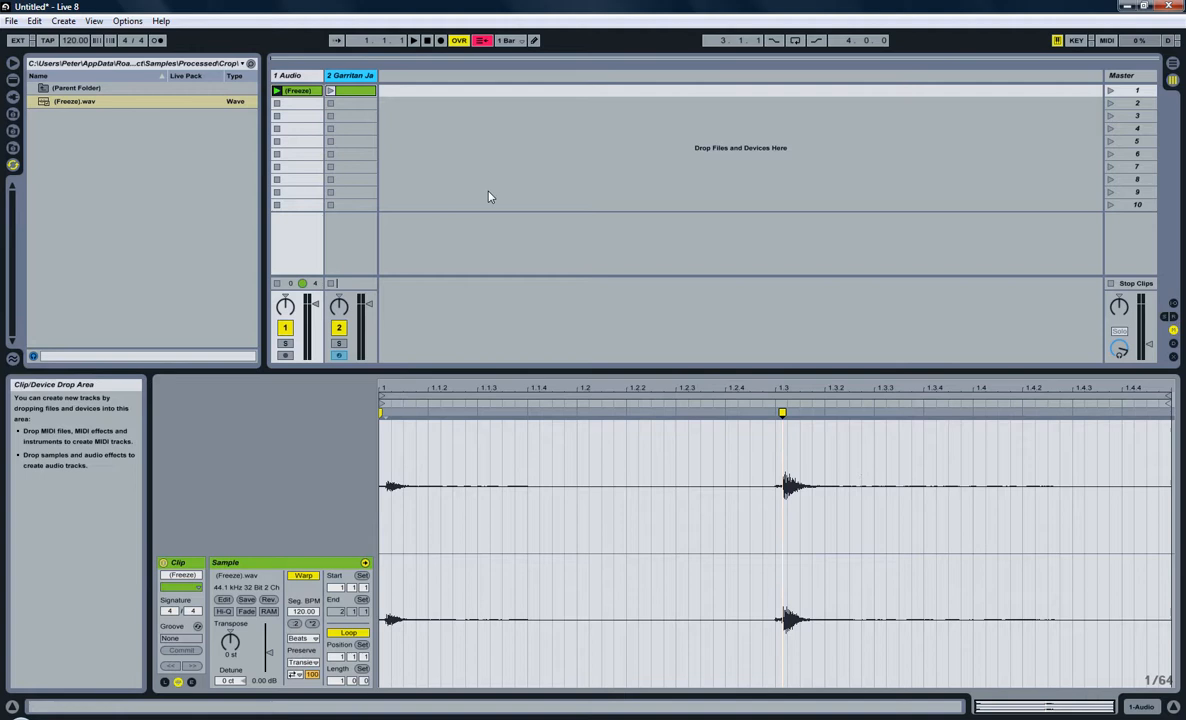
right_click(296, 90)
text(HiHat Pedal)
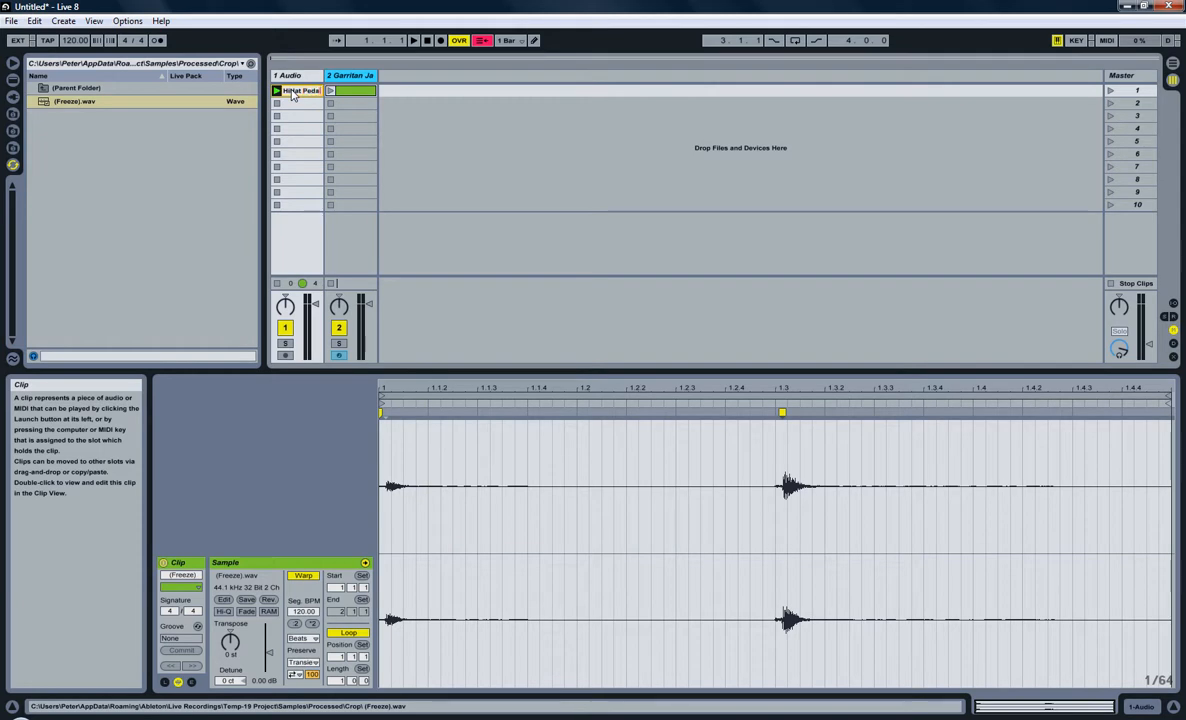
Step: Name the clip HiHat Pedal and choose Slice to New MIDI Track from its menu
right_click(300, 92)
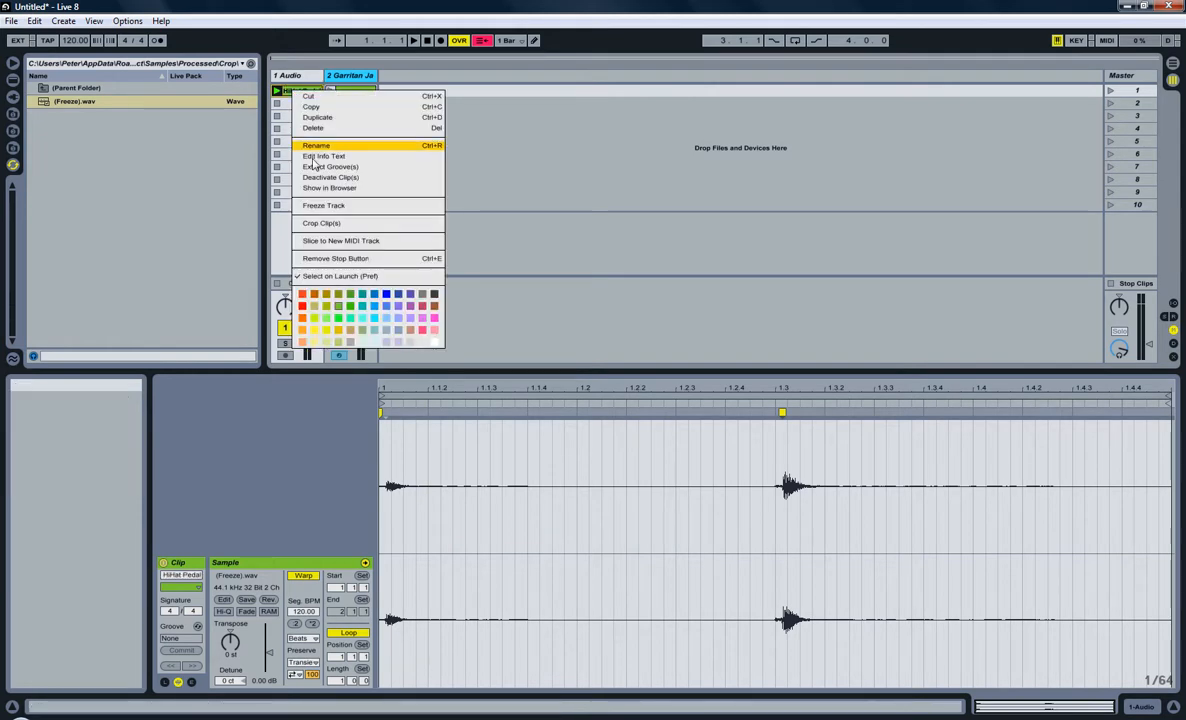
mouse_move(324, 204)
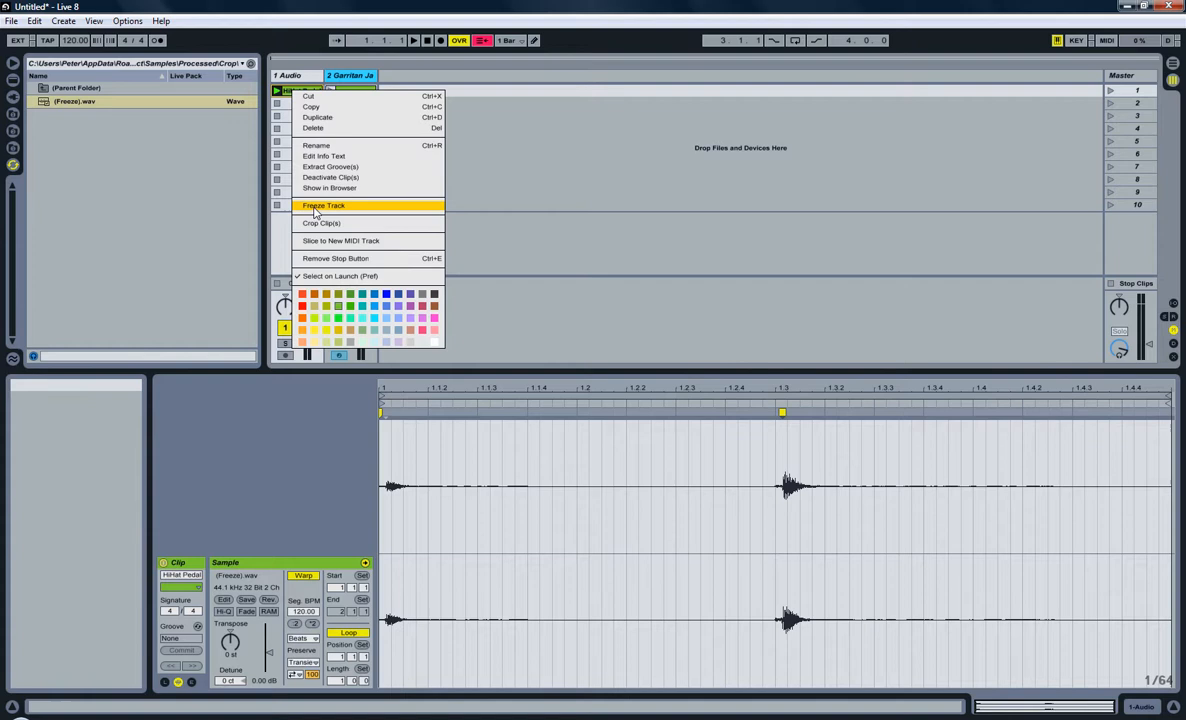
mouse_move(340, 240)
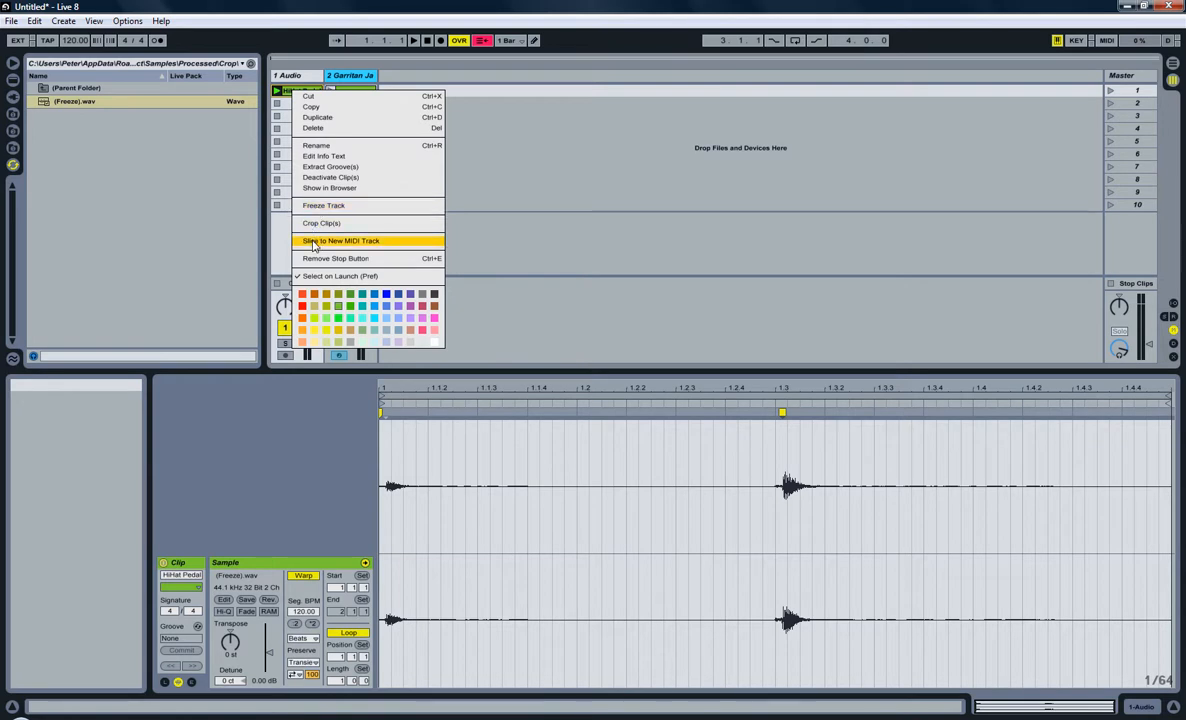
click(340, 240)
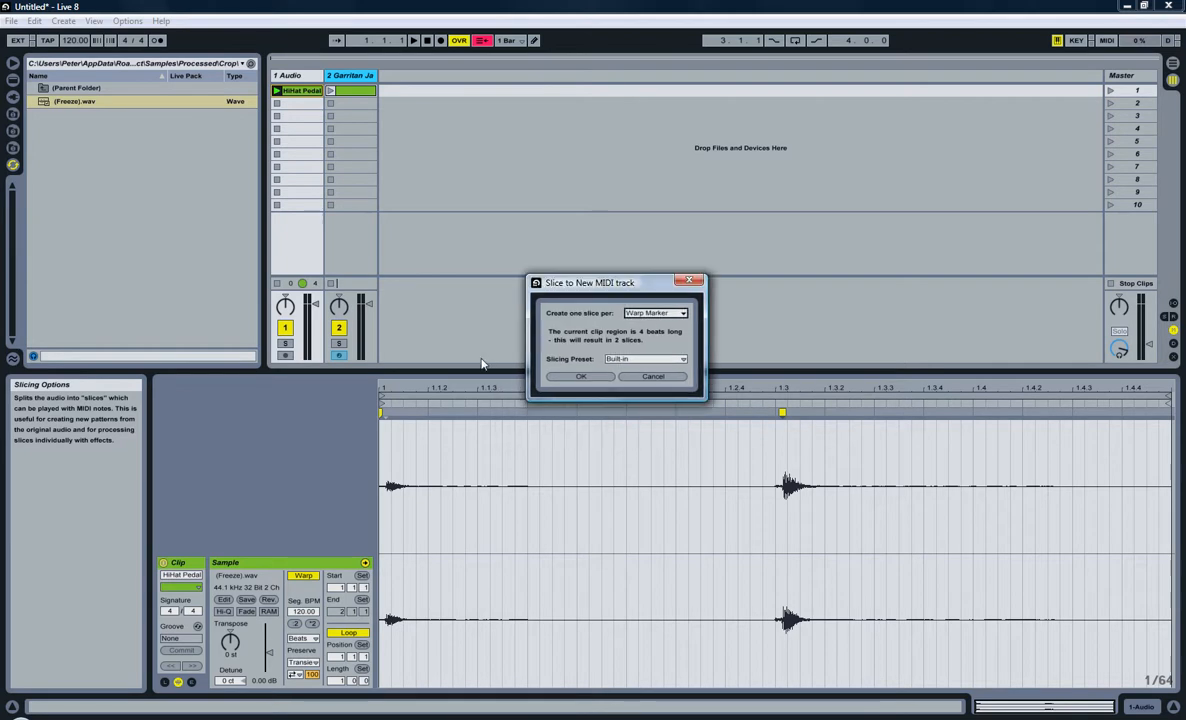
mouse_move(638, 336)
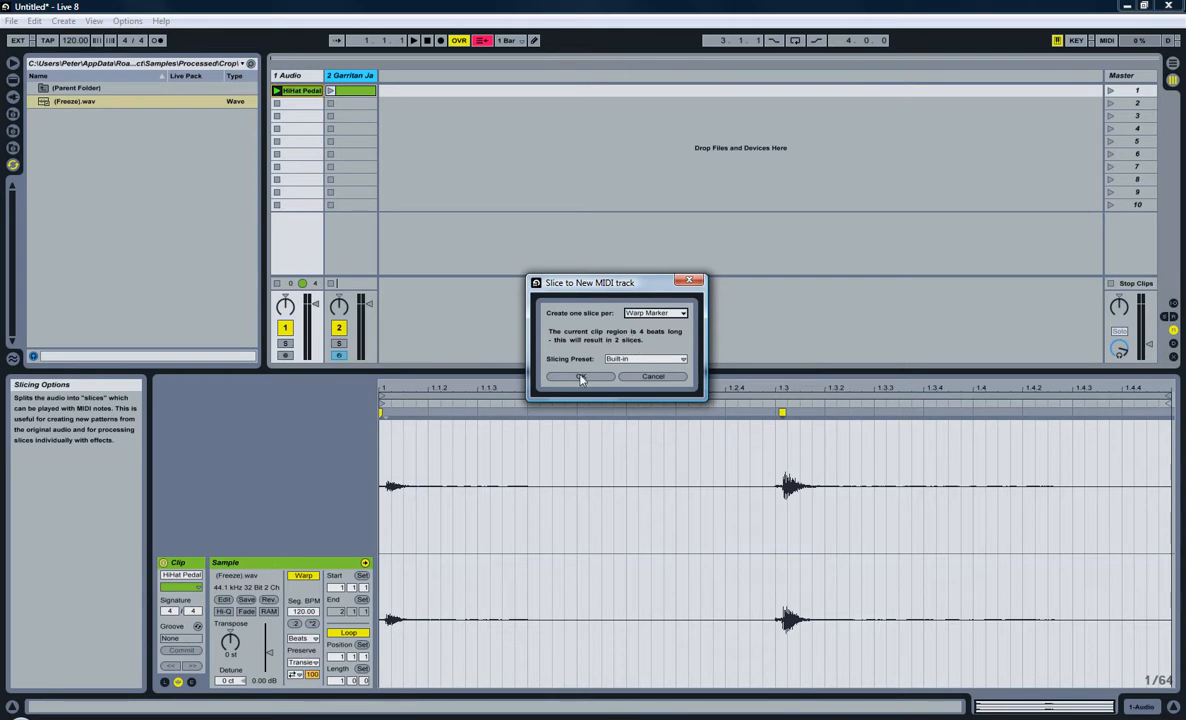
Step: Confirm slicing per Warp Marker with the Built-in preset to create the HiHat Pedal MIDI track
click(580, 376)
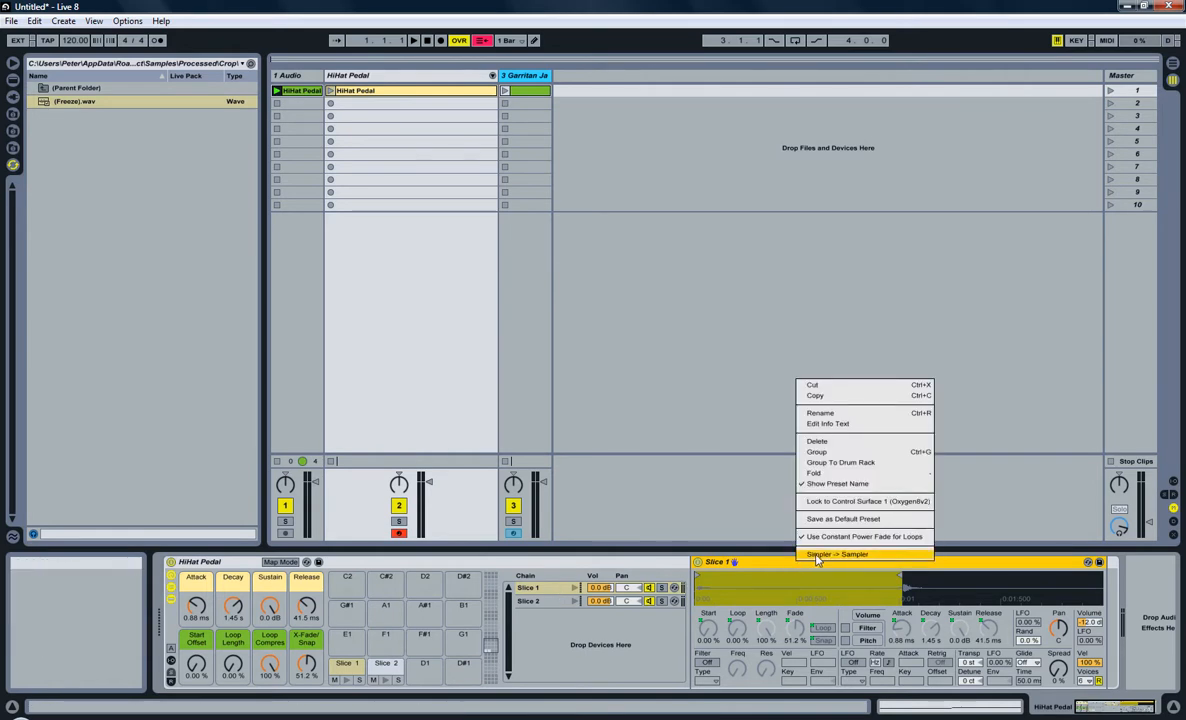
Step: Convert Slice 1's Simpler in the HiHat Pedal Drum Rack into a Sampler
click(838, 554)
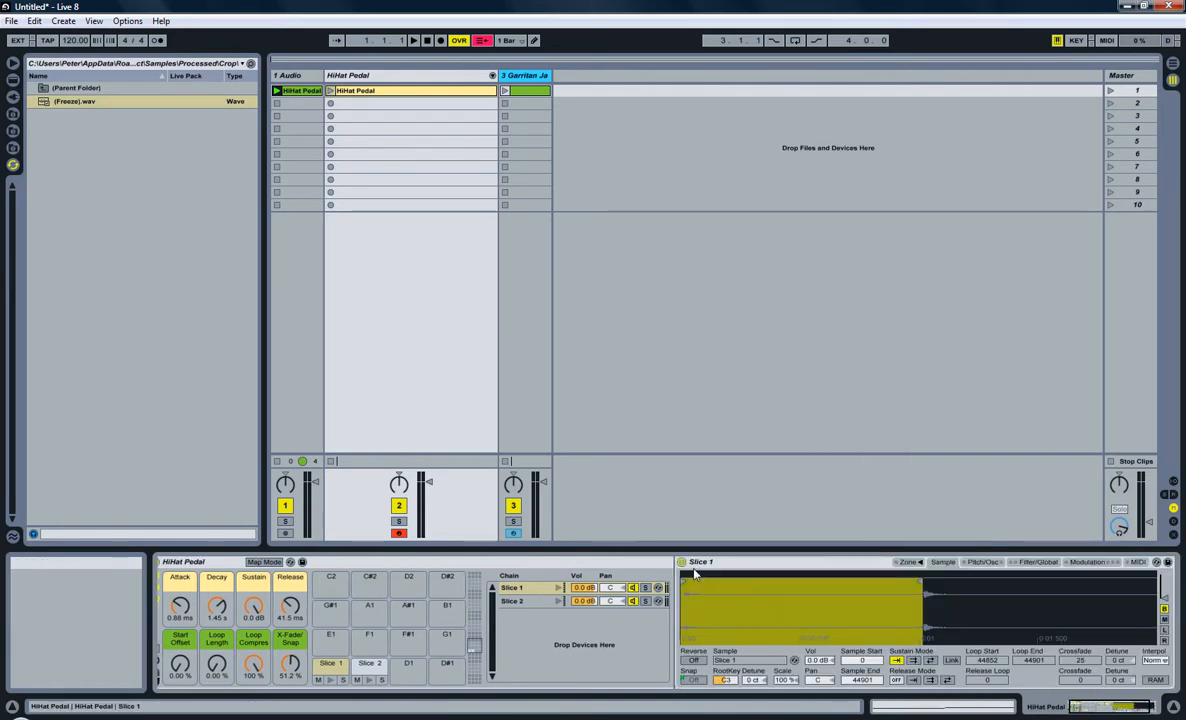
mouse_move(938, 568)
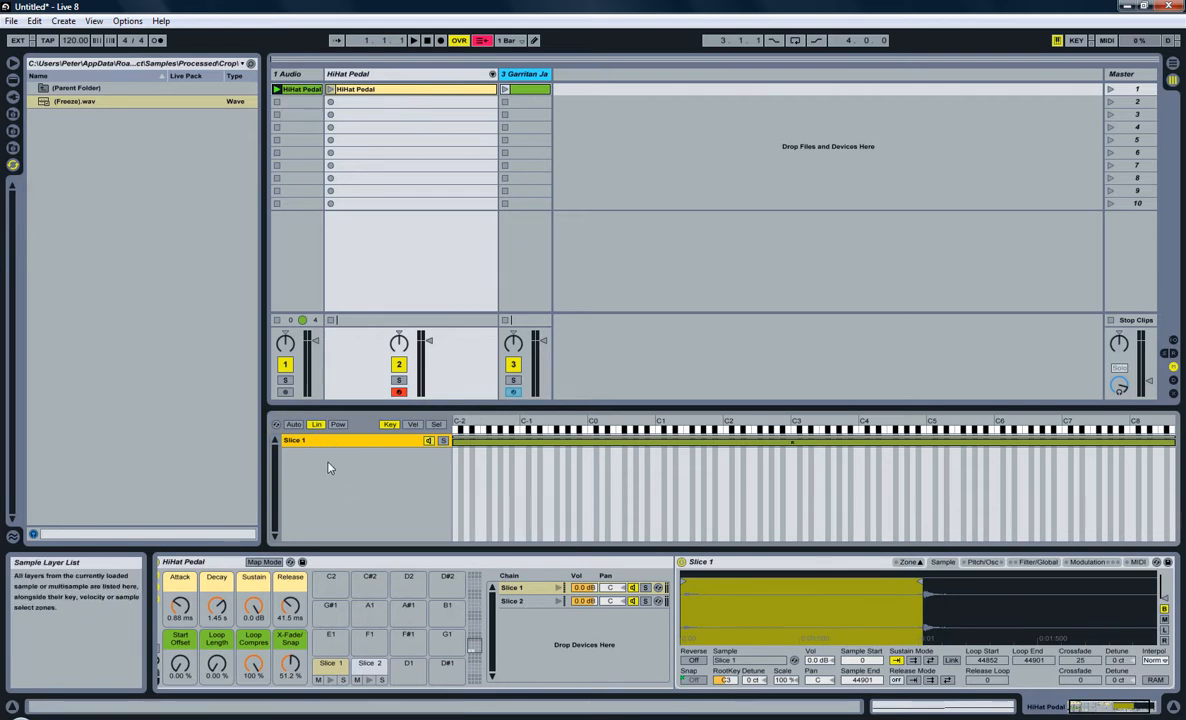
mouse_move(420, 486)
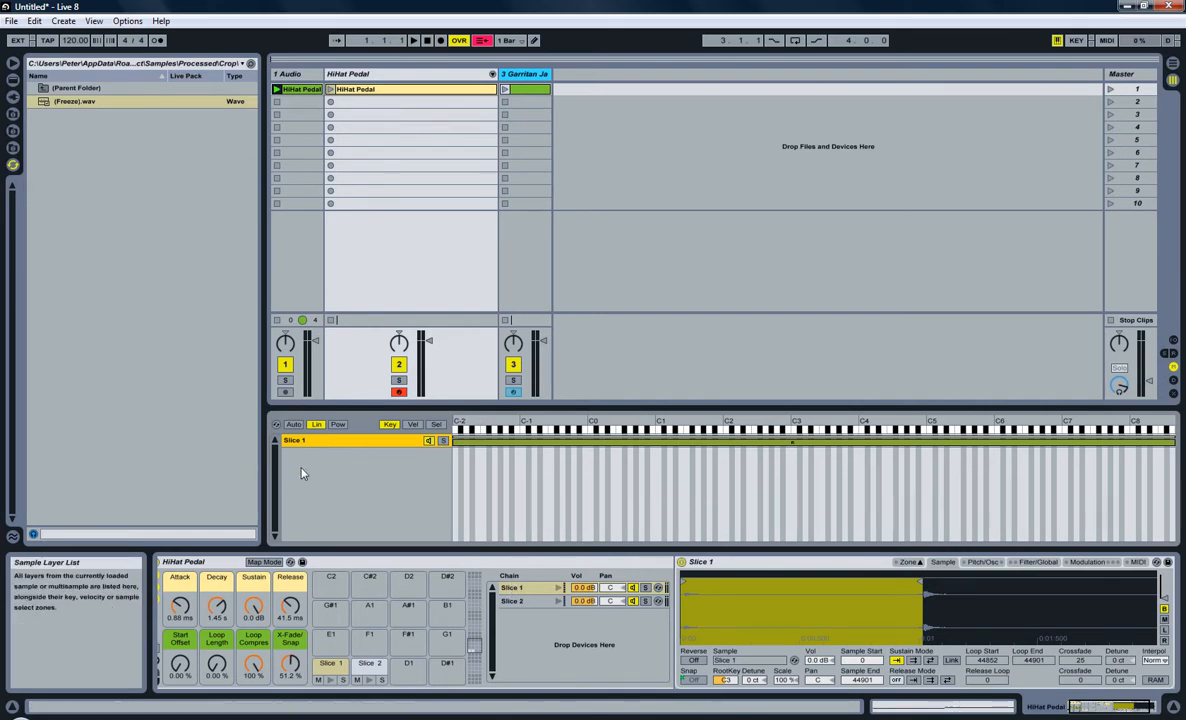
mouse_move(380, 480)
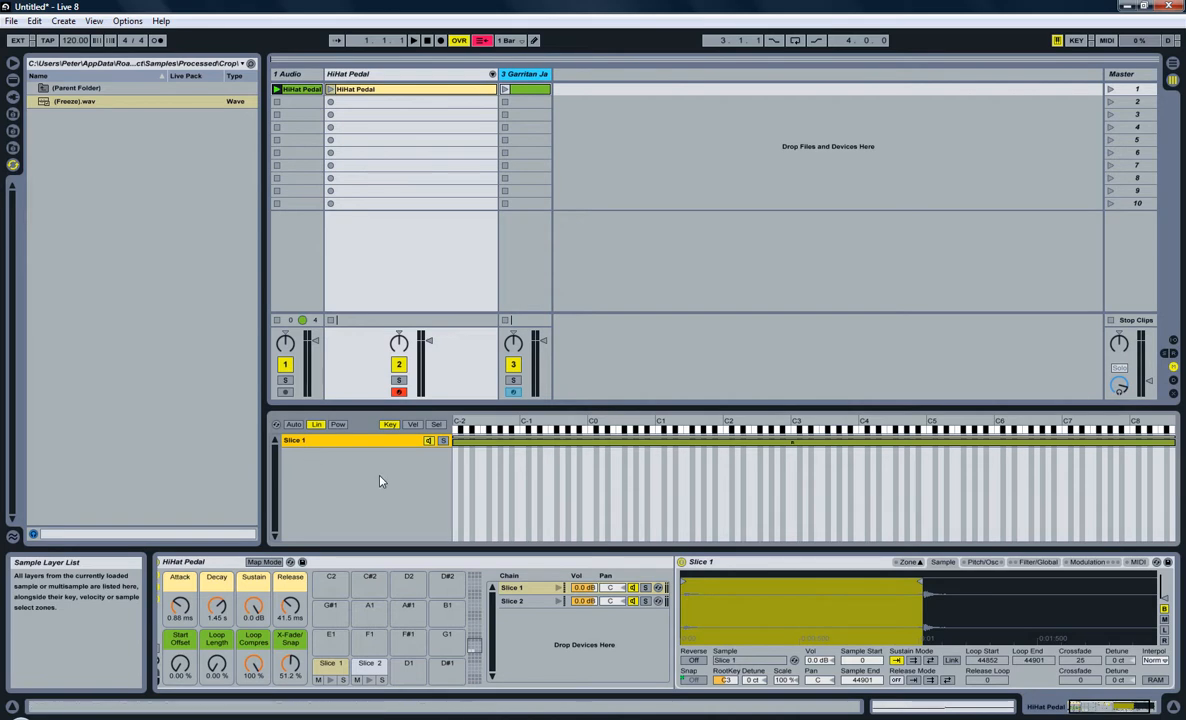
Step: Hide Slice 1's sample layer zones so the Slice 2 chain can be selected
click(512, 600)
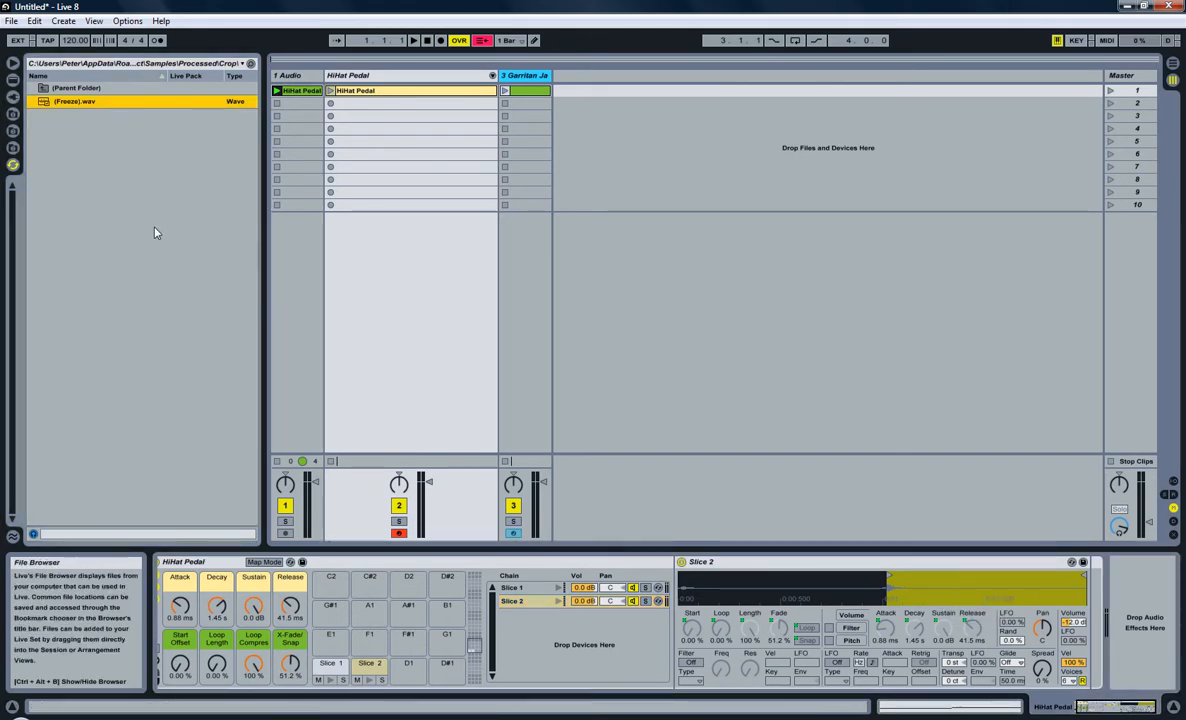
Step: Add (Freeze).wav as a second layer in Slice 1's Sampler, starting from the second hi-hat hit
click(76, 100)
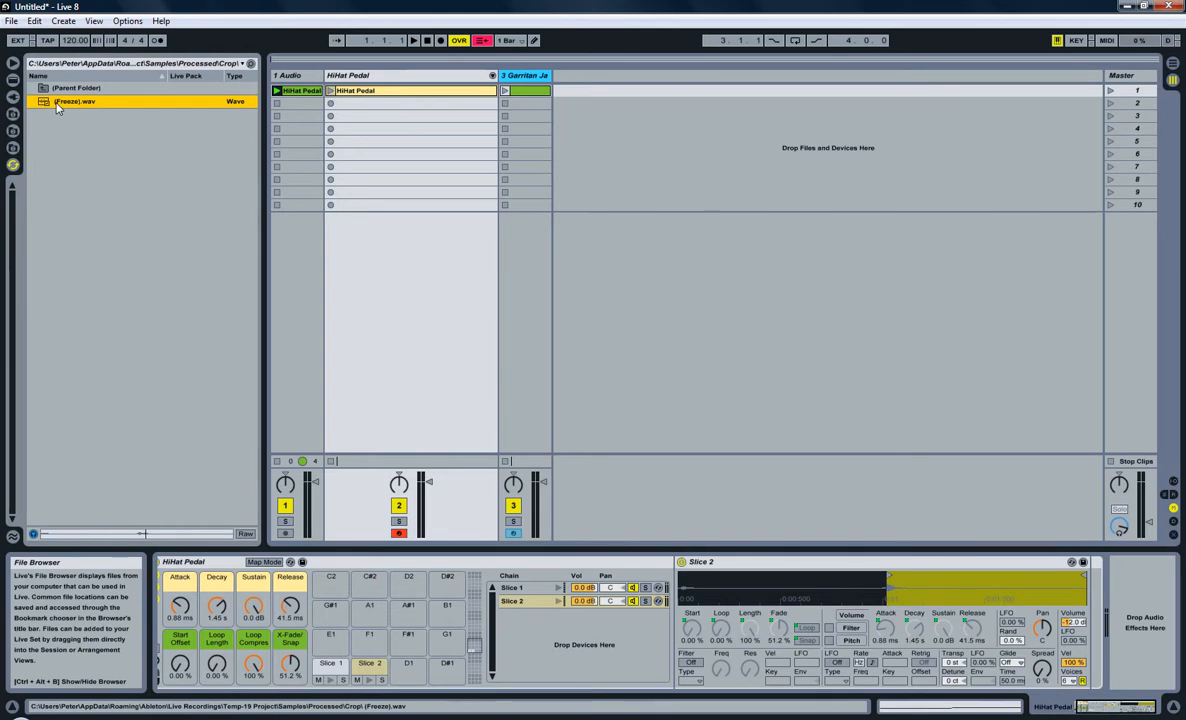
mouse_move(180, 230)
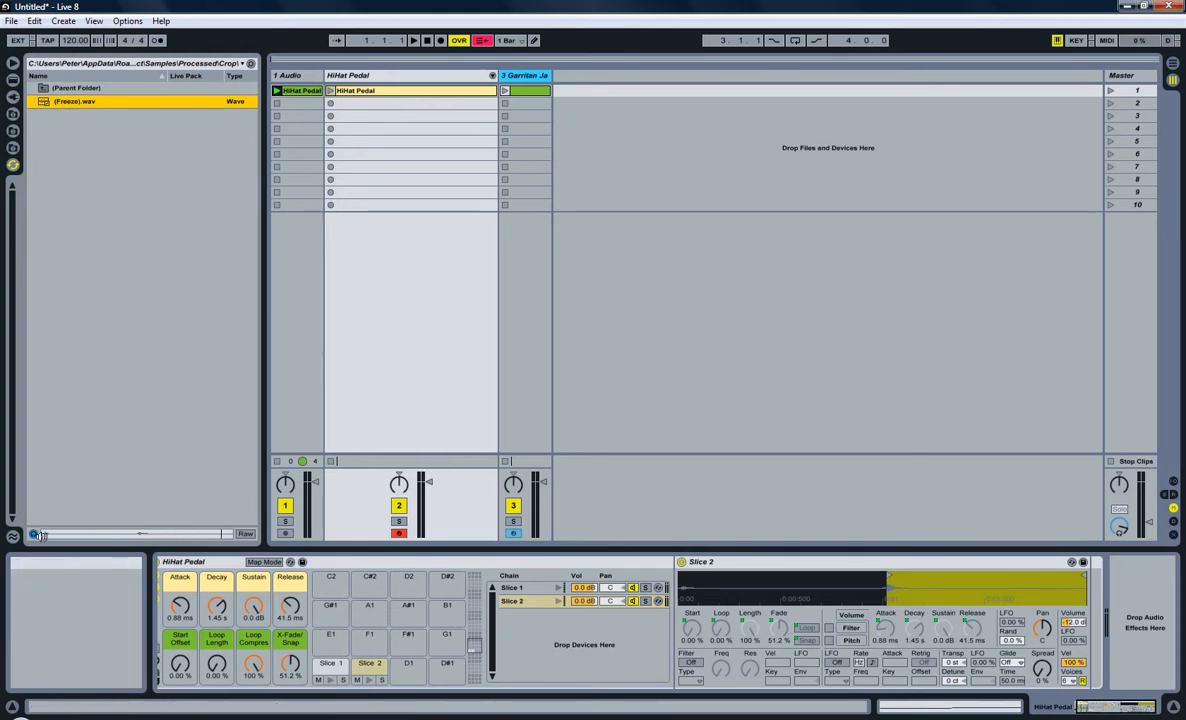
mouse_move(536, 592)
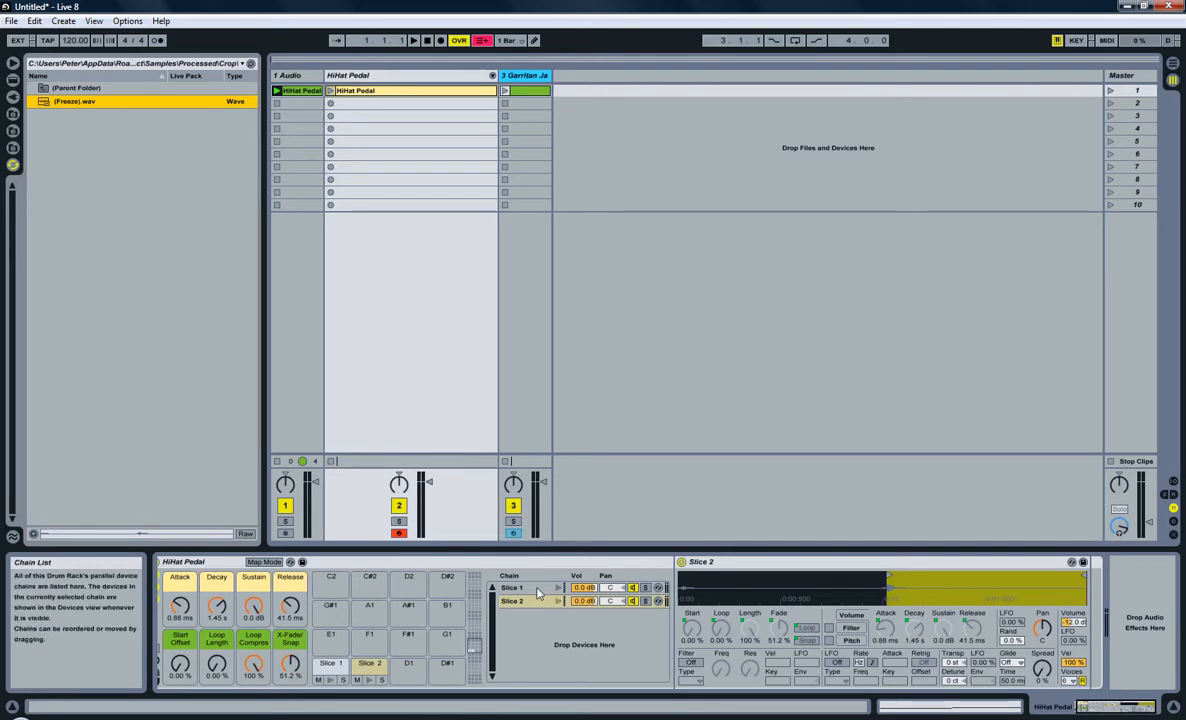
click(512, 588)
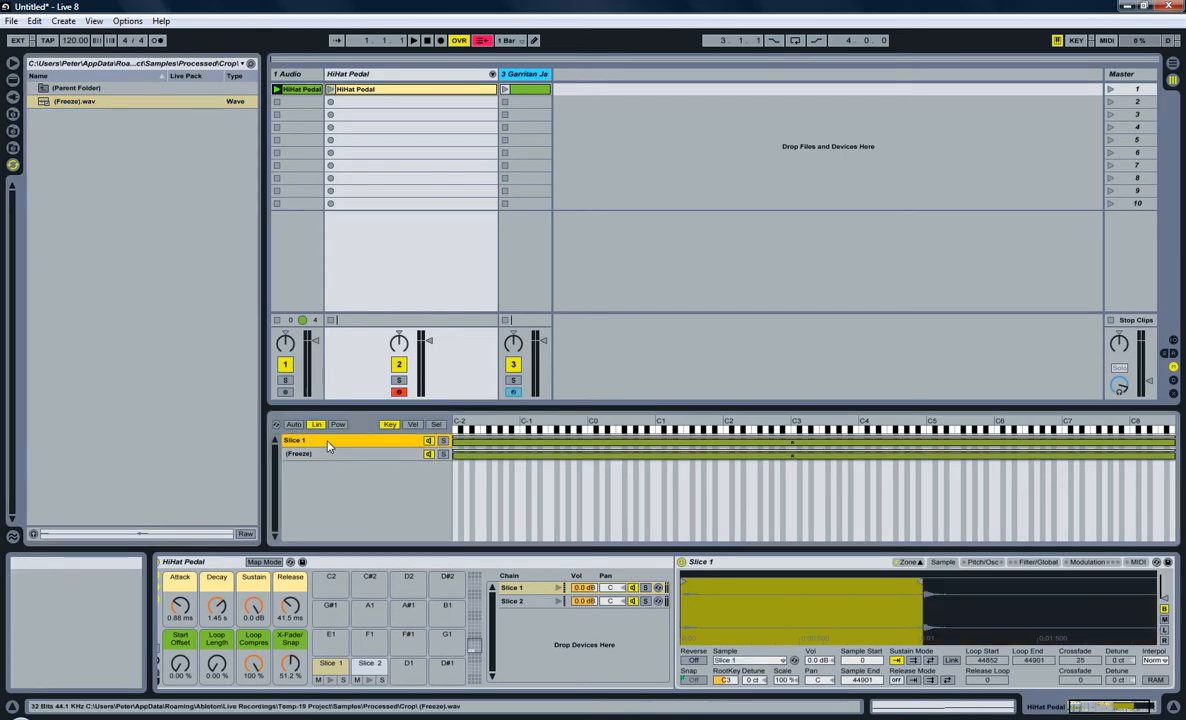
click(300, 454)
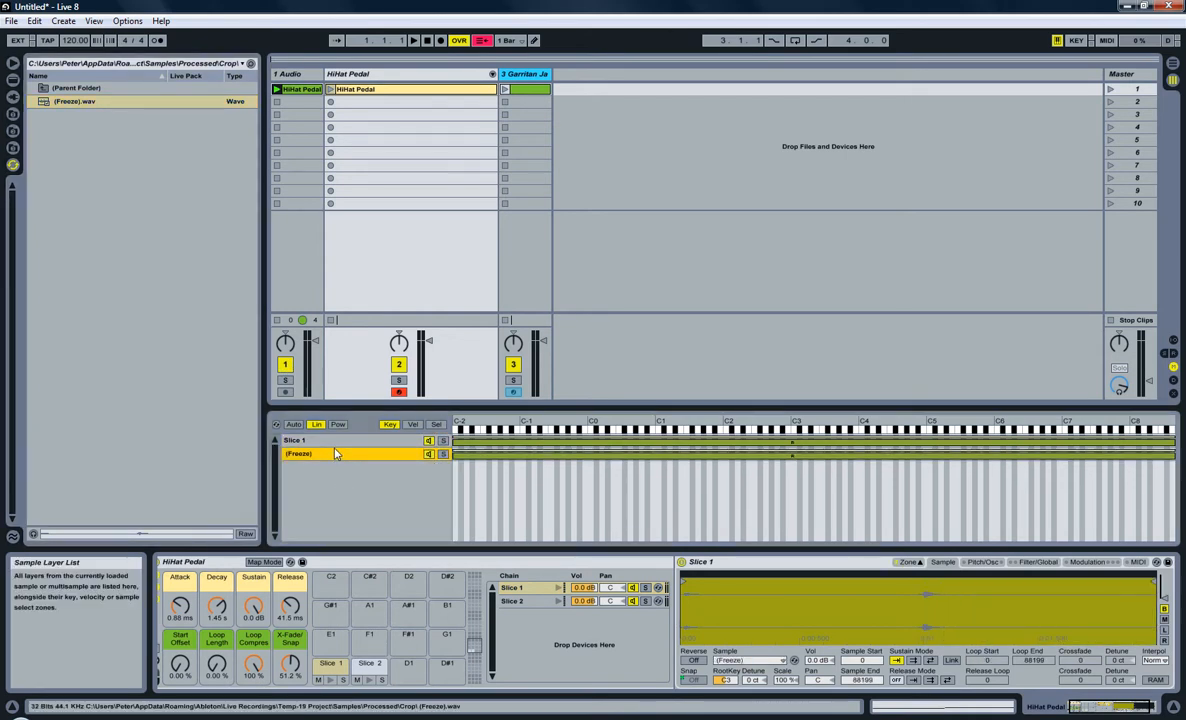
click(512, 600)
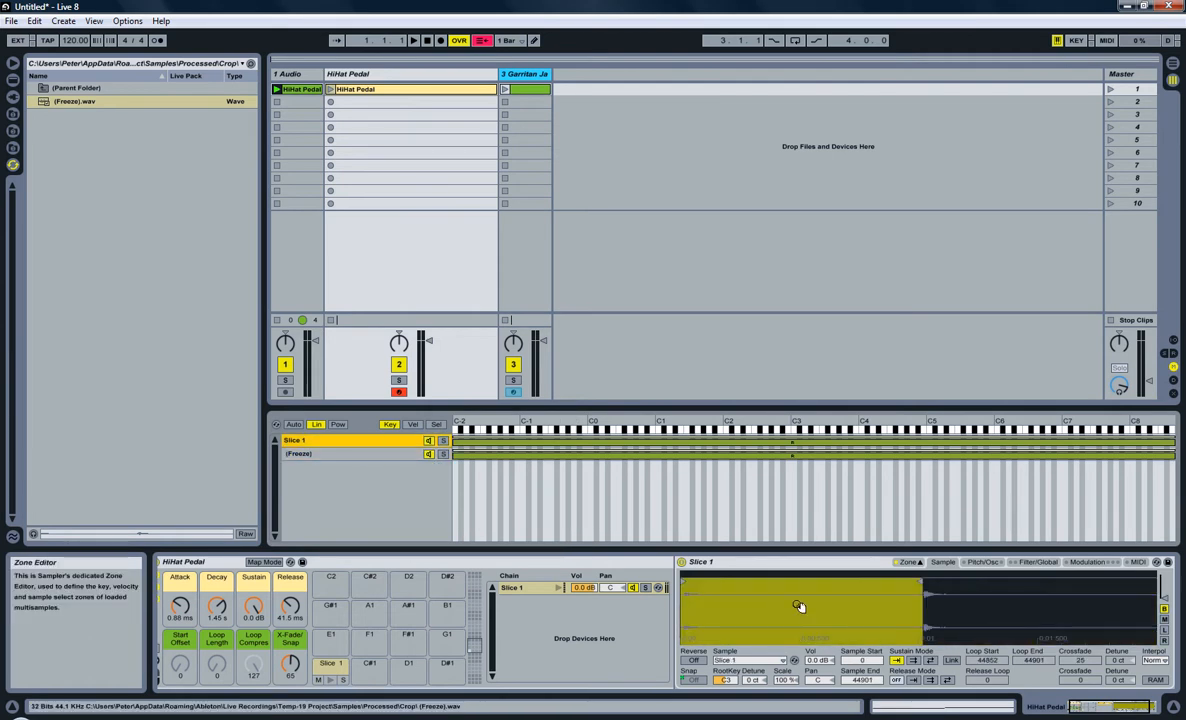
mouse_move(838, 608)
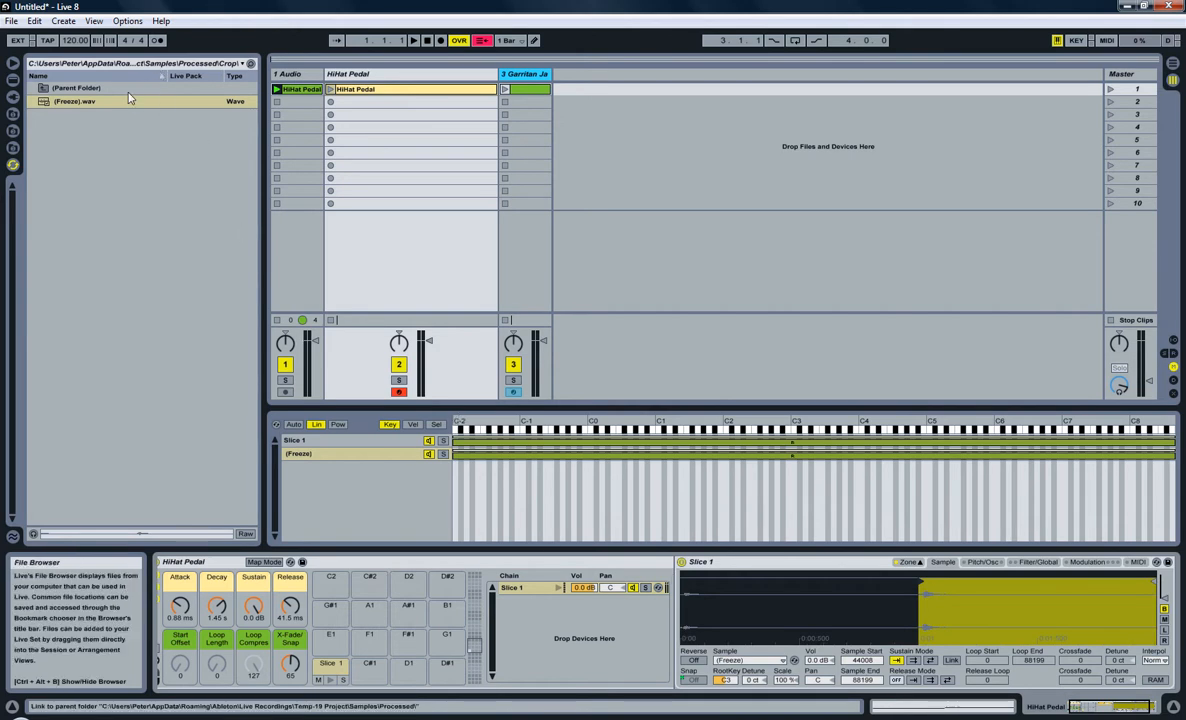
Step: Undo the slicing so only the original hi-hat audio track and clip remain
click(120, 100)
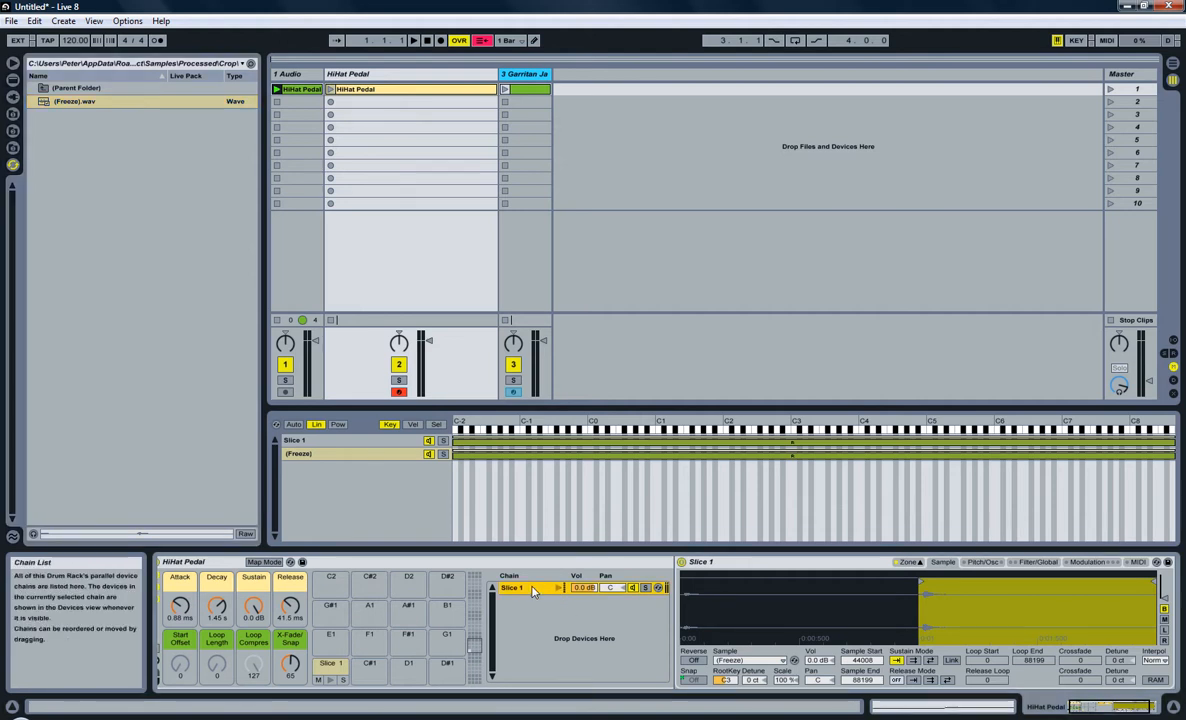
mouse_move(476, 96)
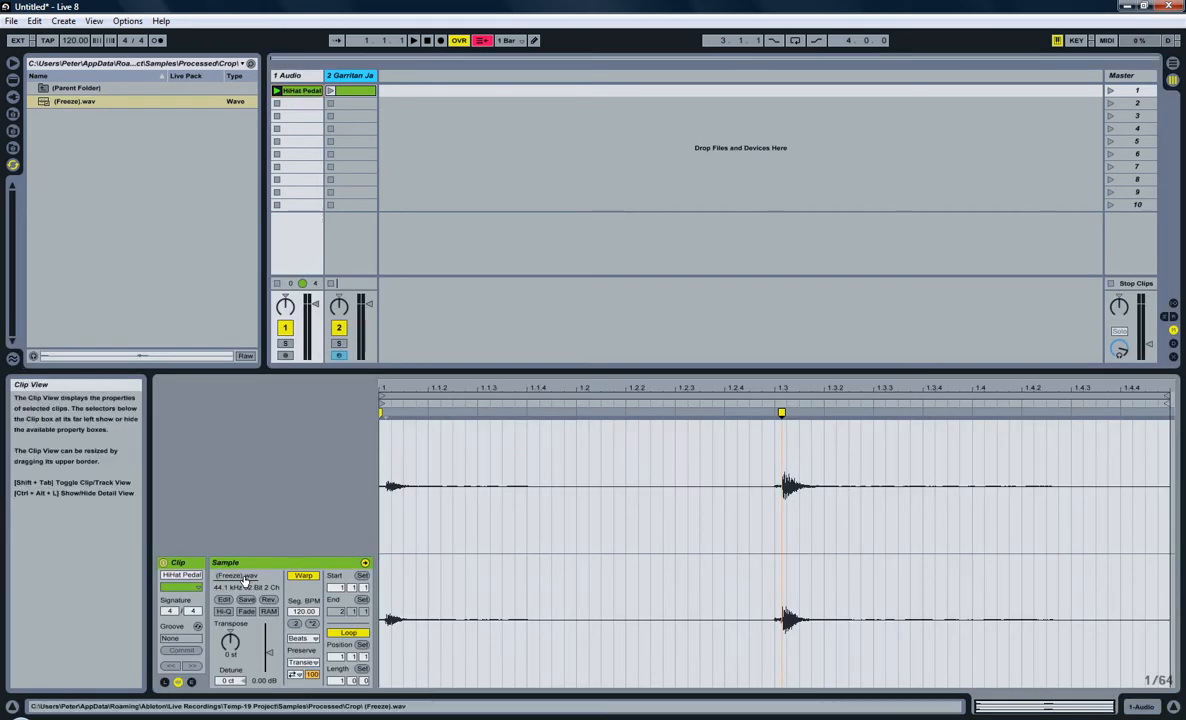
Step: Show the File Manager list of sample files via the clip's Manage Sample File option
right_click(240, 576)
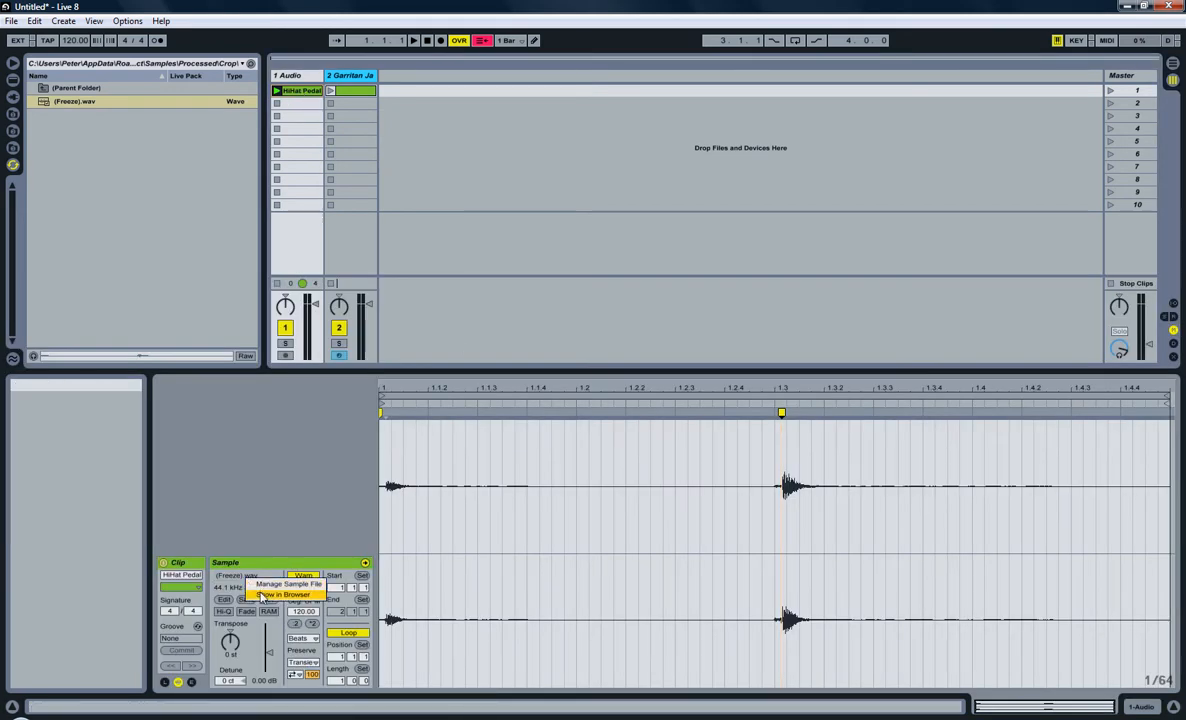
mouse_move(288, 584)
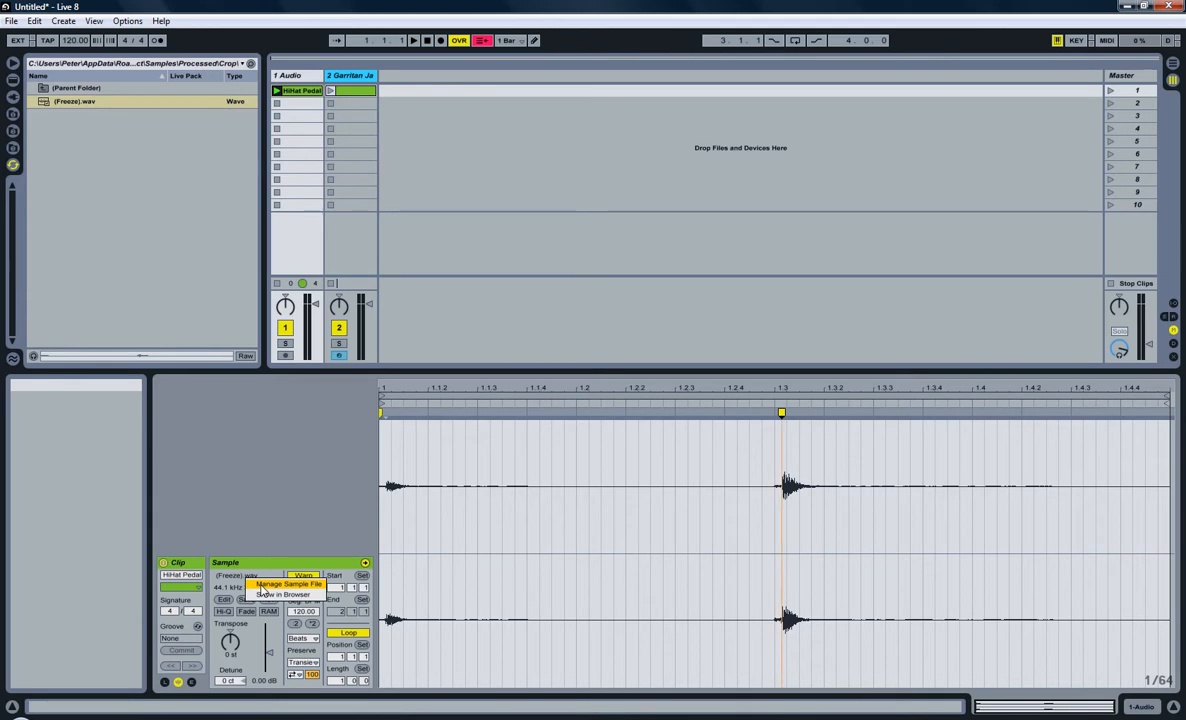
click(288, 584)
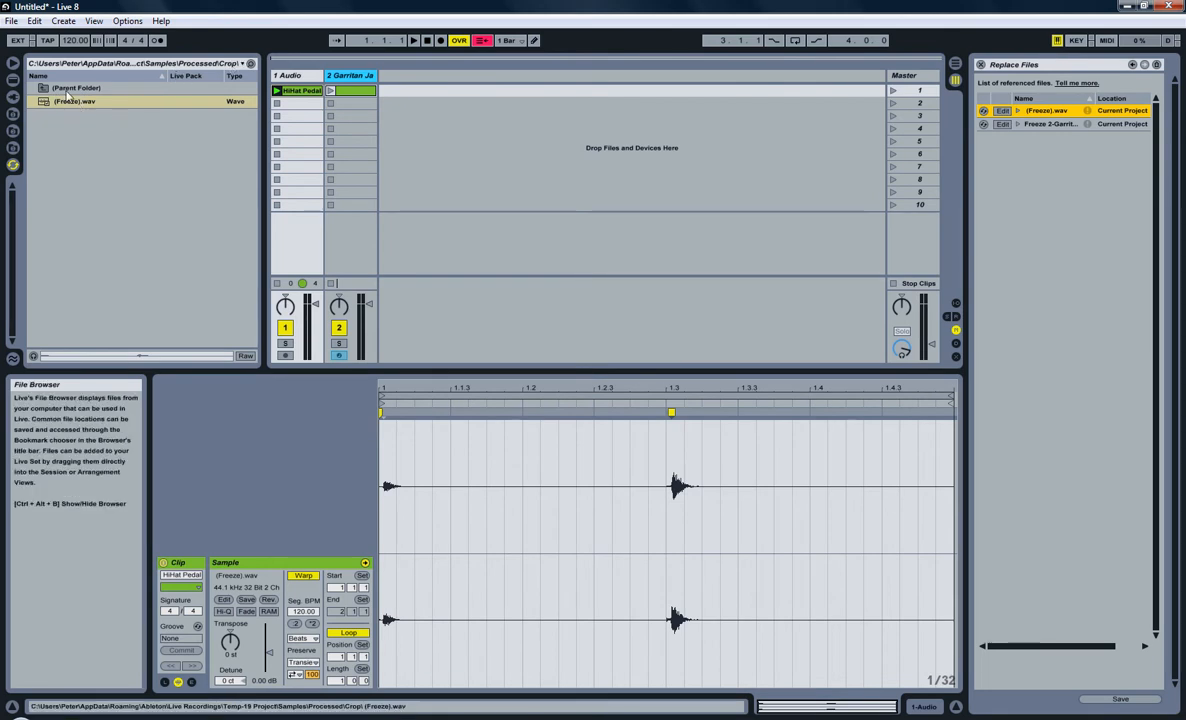
Step: Check (Freeze).wav's actions in the browser, then hide the file browser
click(76, 100)
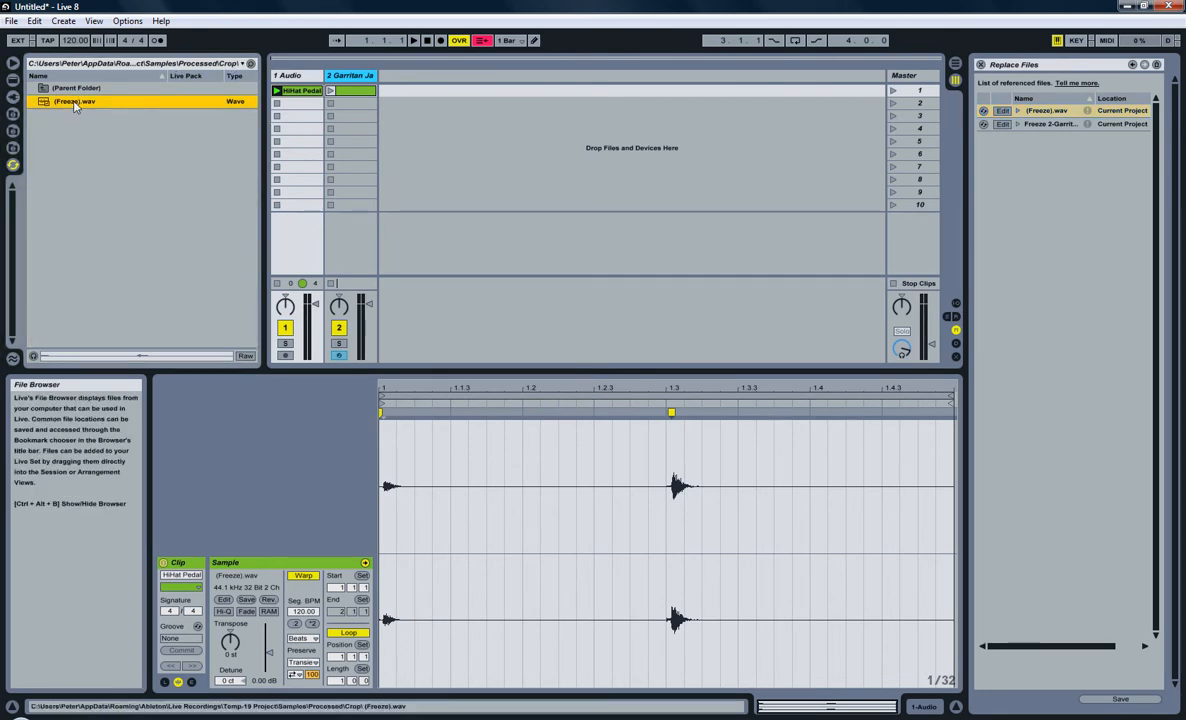
right_click(74, 100)
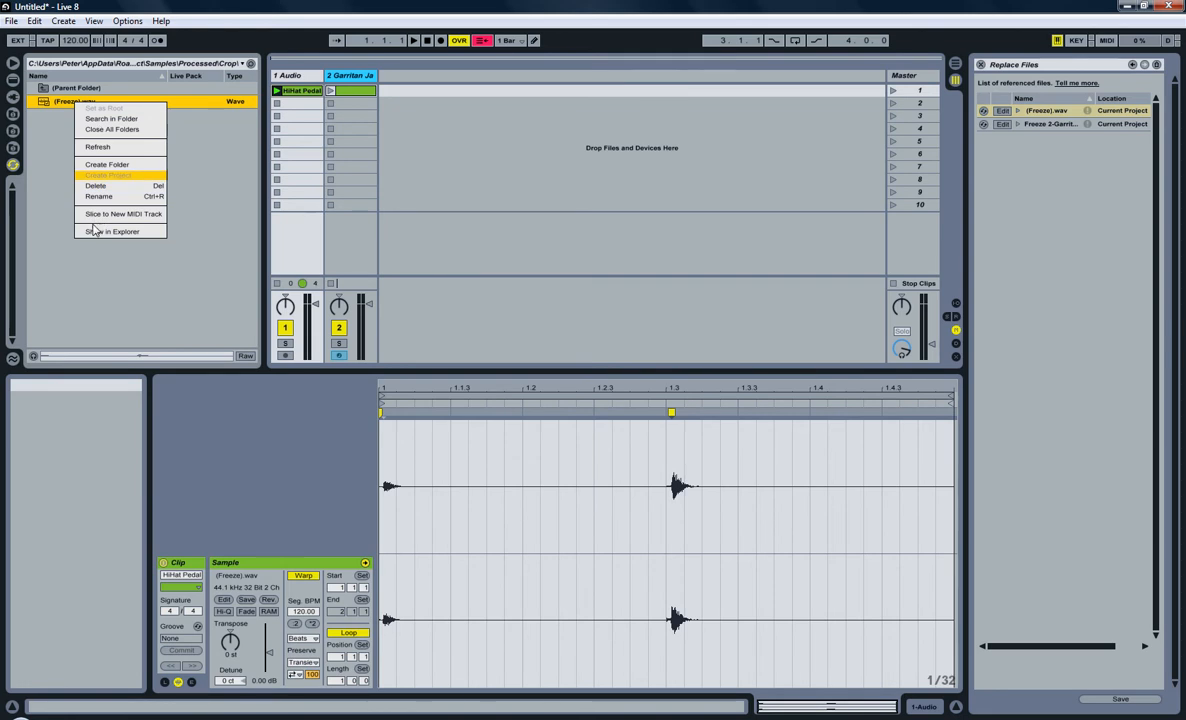
click(190, 80)
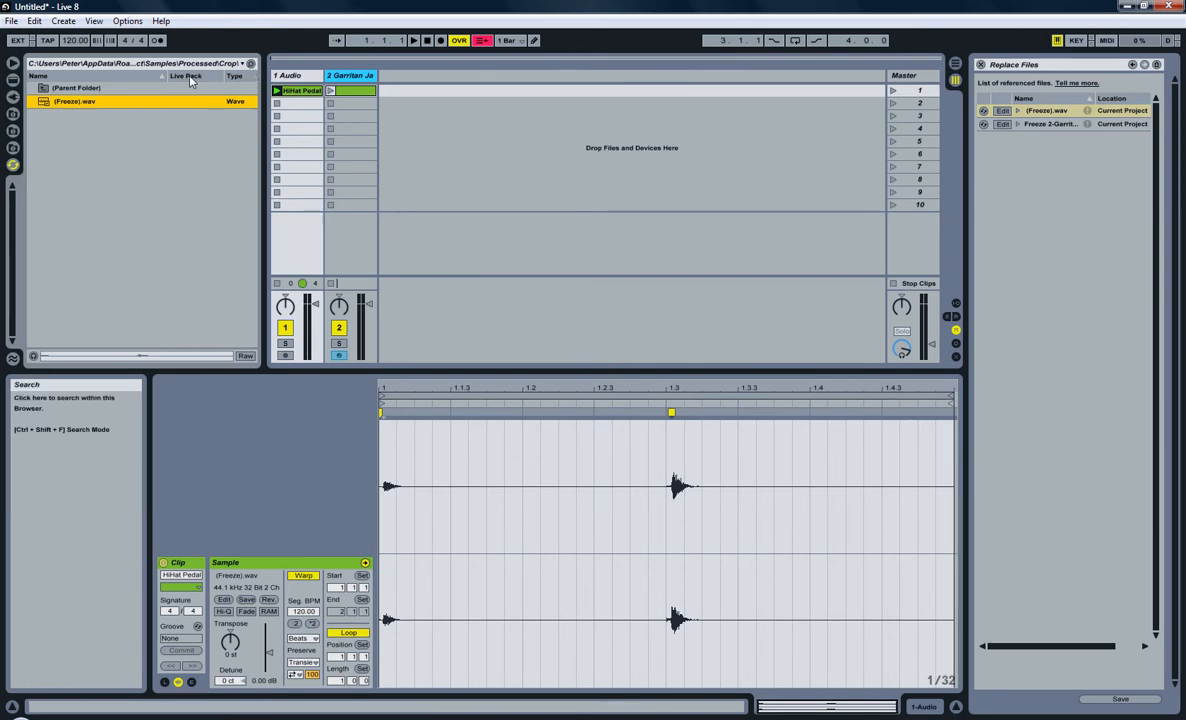
mouse_move(16, 62)
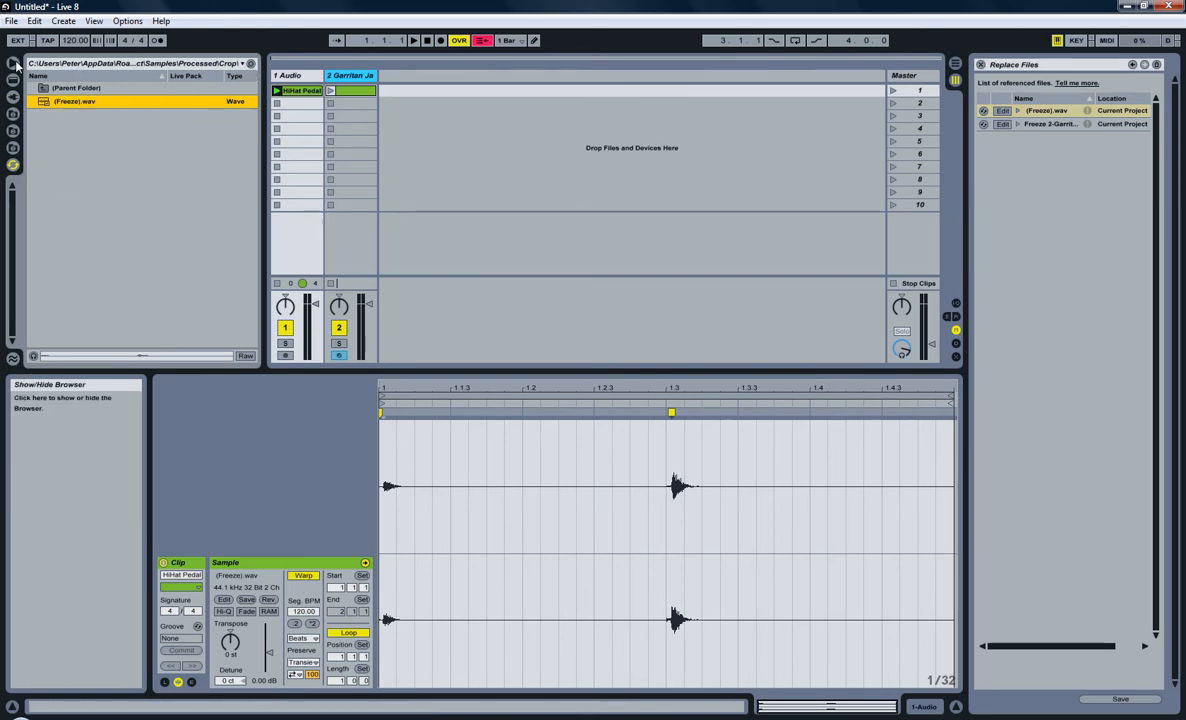
click(14, 64)
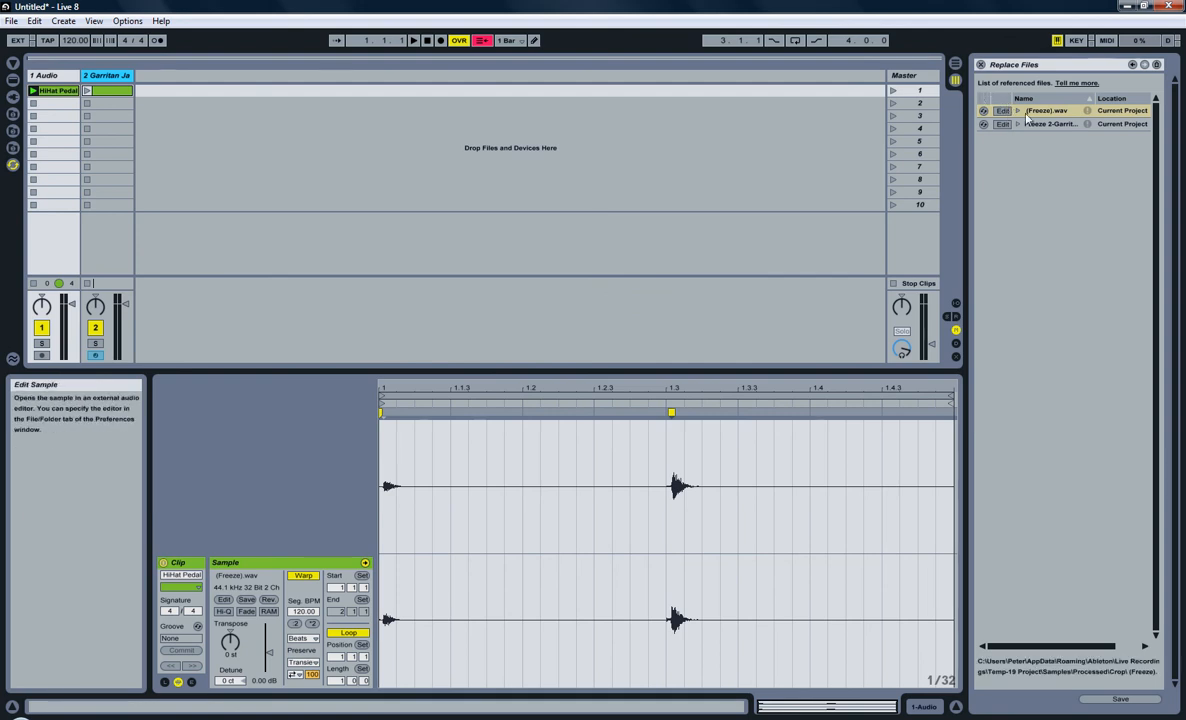